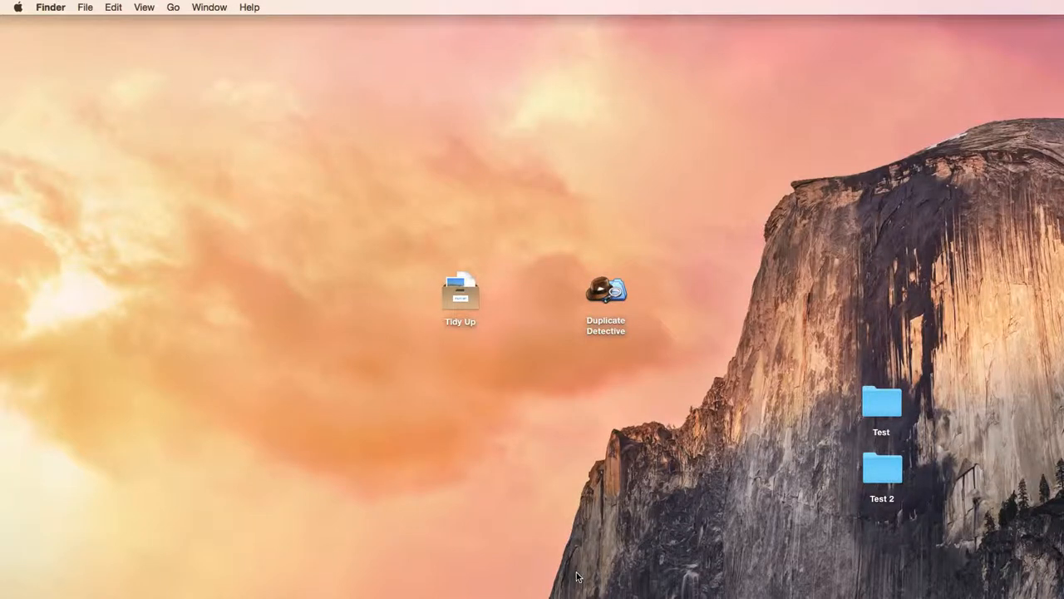
- Select the Tidy Up and Duplicate Detective icons, then launch Tidy Up
left_click(460, 291)
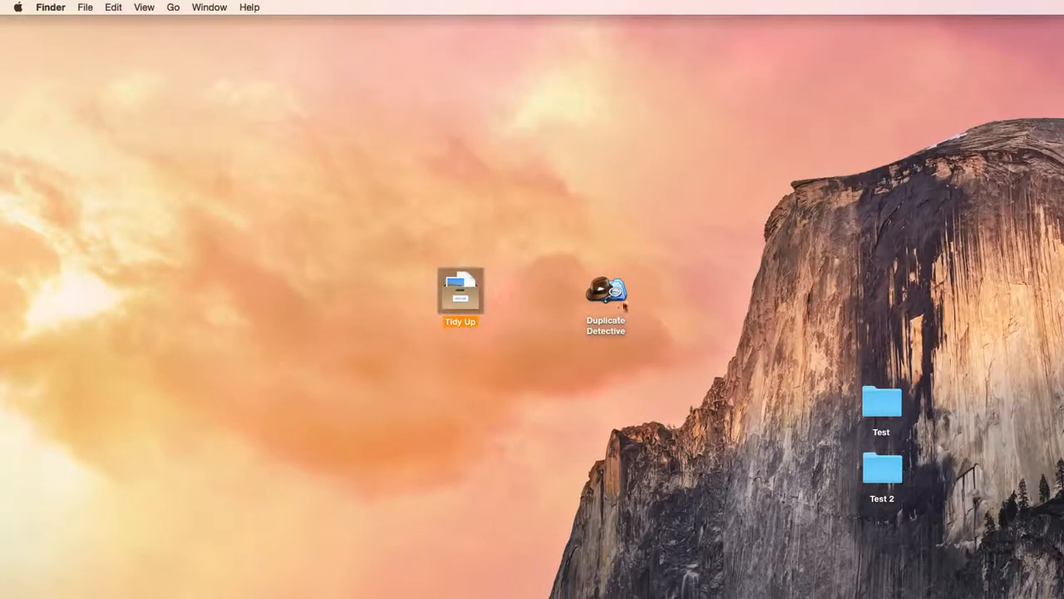
left_click(606, 295)
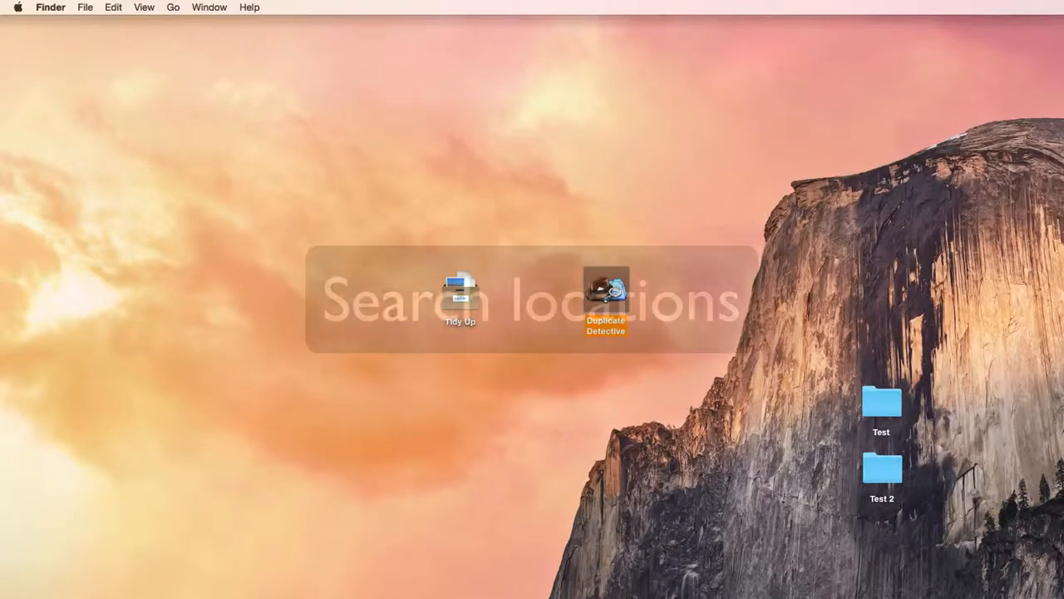
double_click(460, 293)
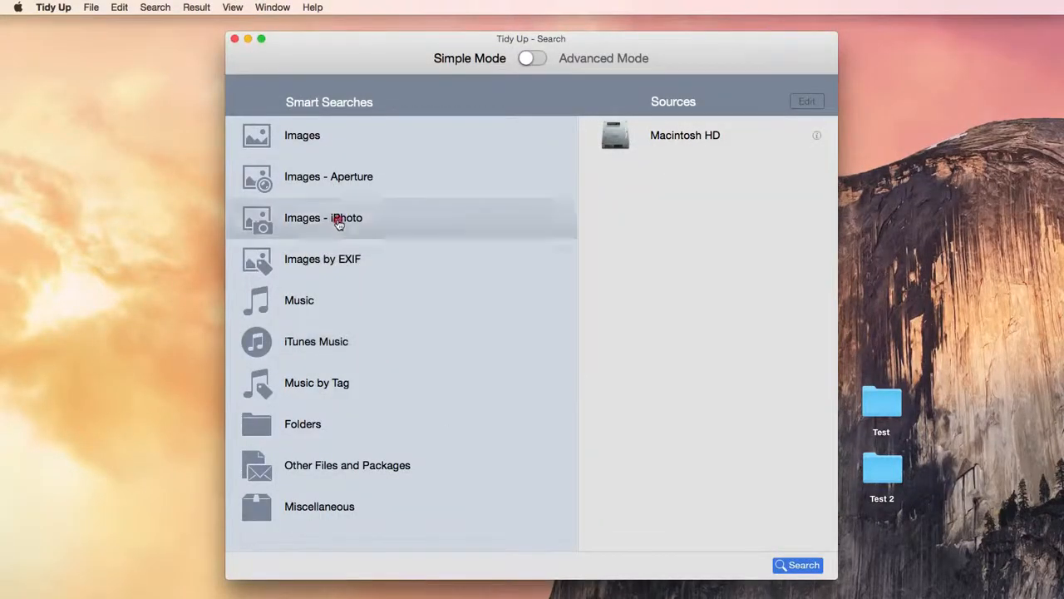
- Choose the iTunes Music smart search and expand the iTunes Music source
left_click(323, 217)
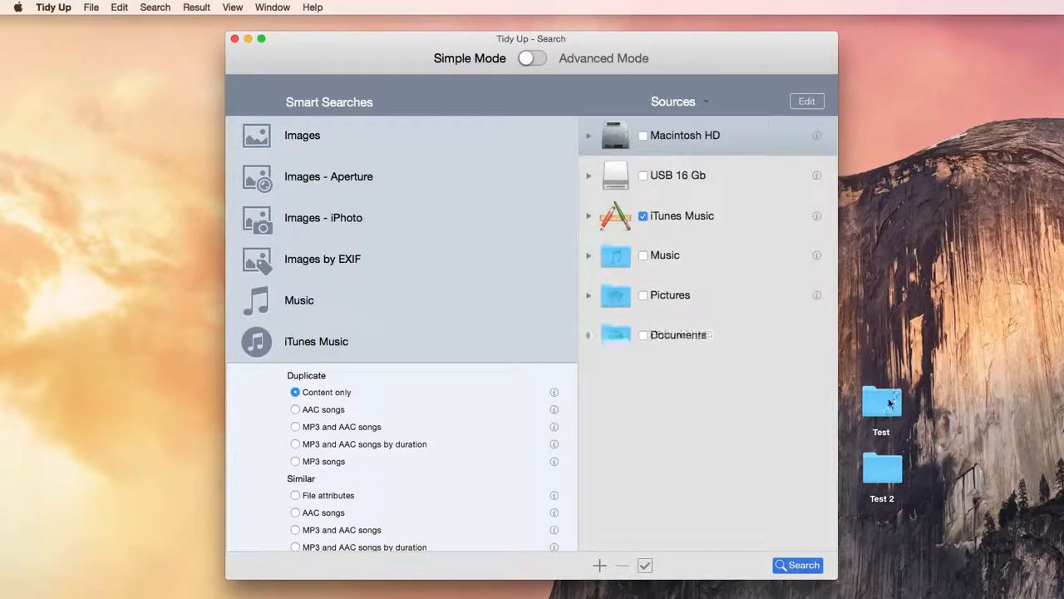
left_click(642, 294)
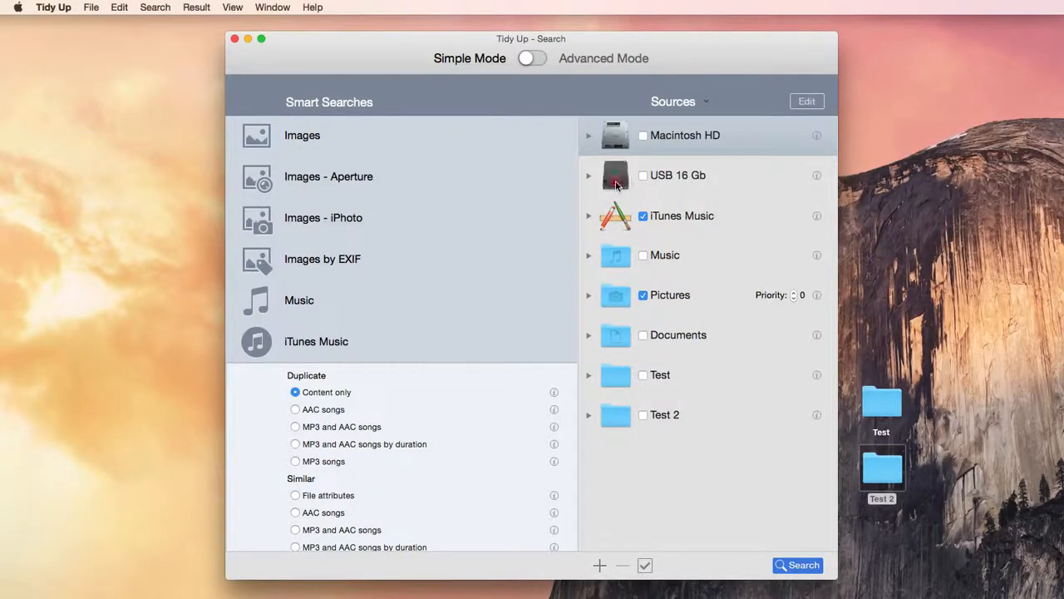
left_click(589, 215)
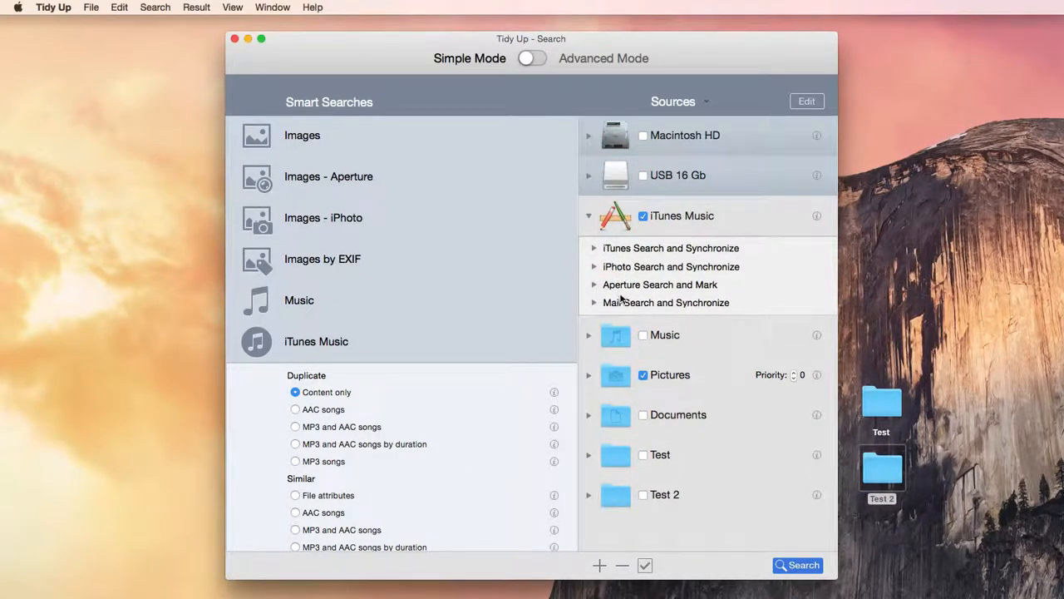
- Raise Pictures source priority and toggle the iTunes Search and Synchronize section
left_click(593, 302)
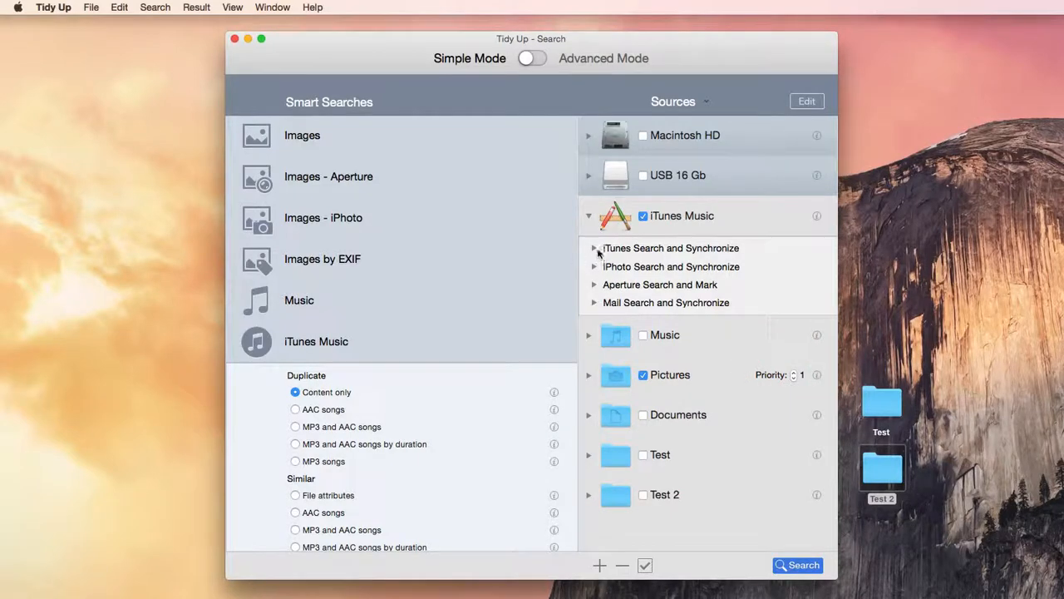
left_click(595, 248)
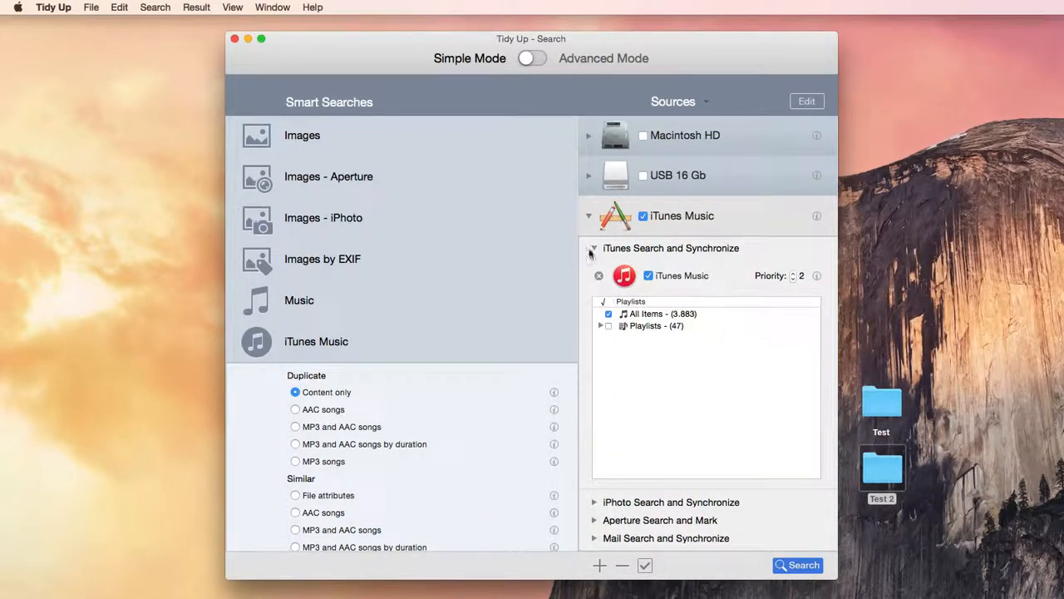
left_click(593, 248)
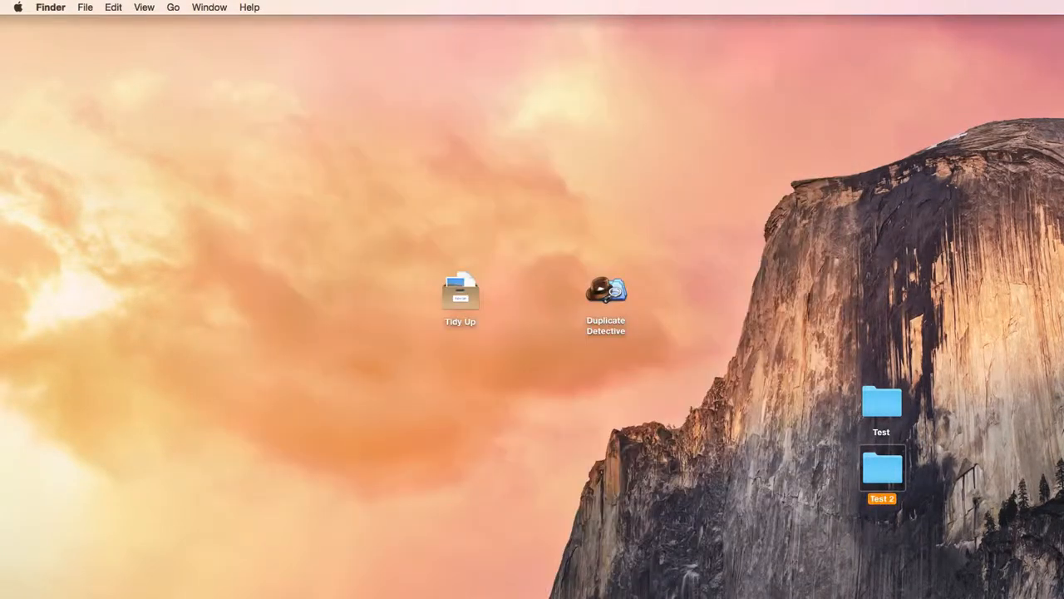
- Launch Duplicate Detective, drop Test and Test 2 folders in, and show its app menu
double_click(605, 290)
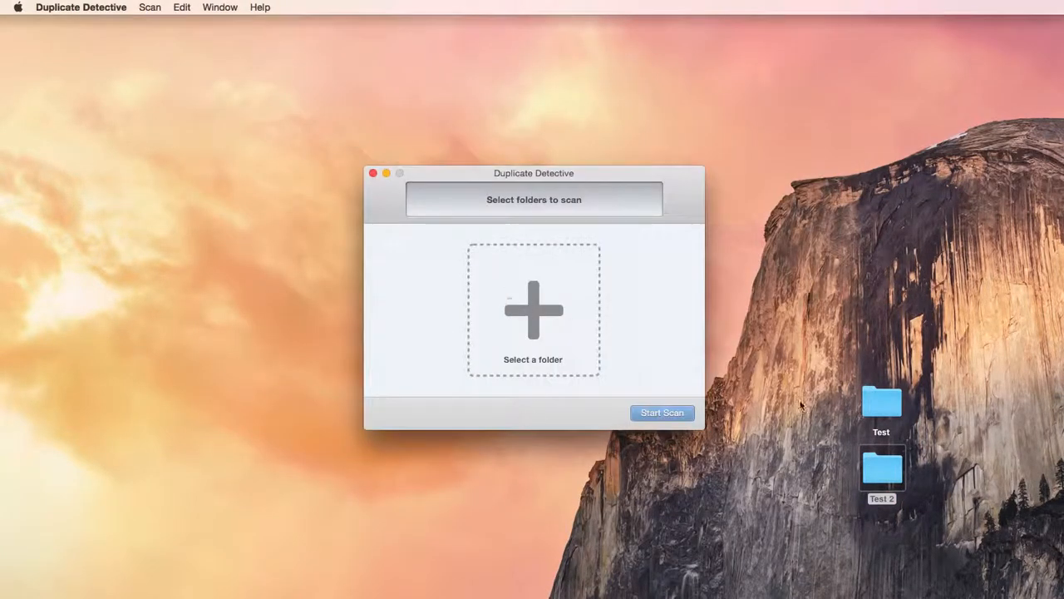
left_click_drag(882, 402, 533, 310)
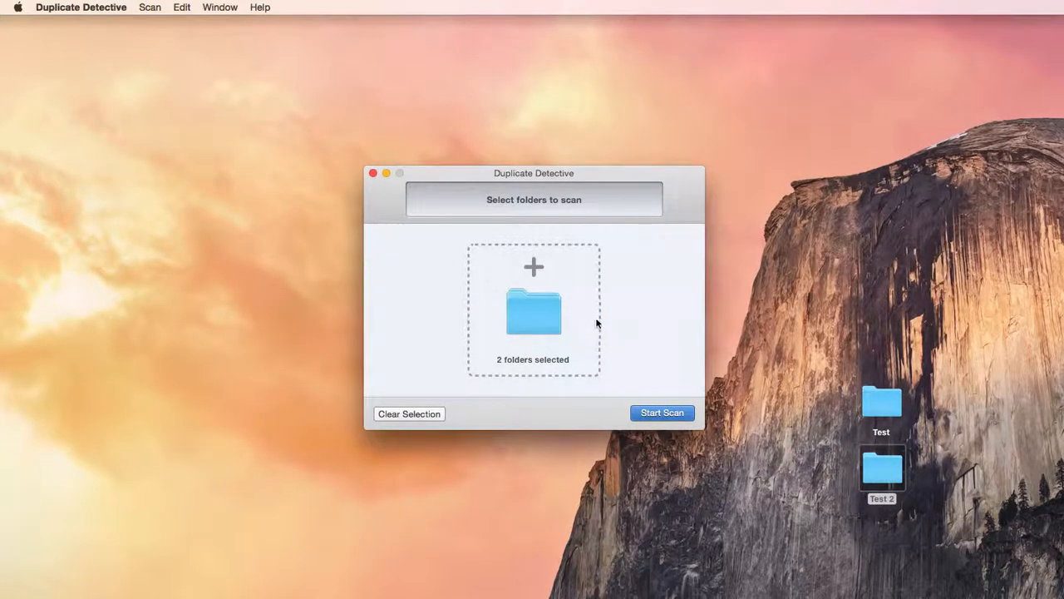
mouse_move(644, 332)
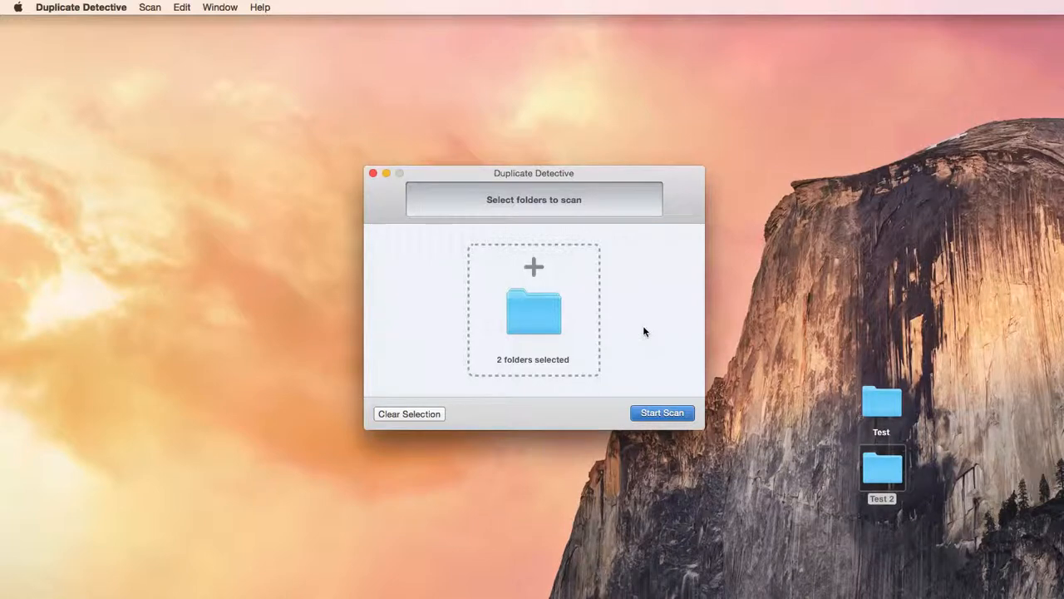
mouse_move(626, 340)
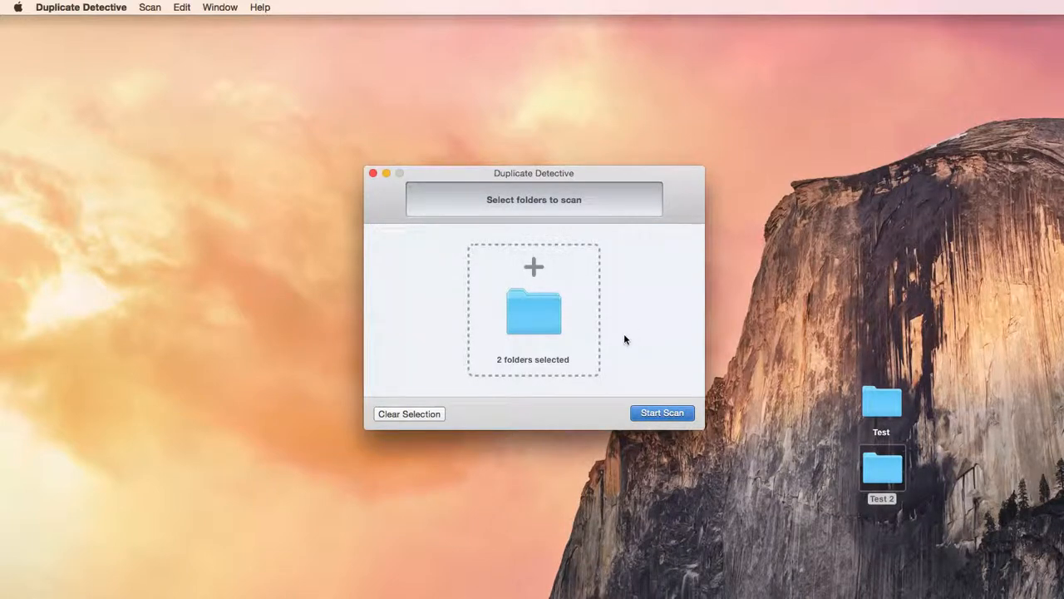
left_click(81, 7)
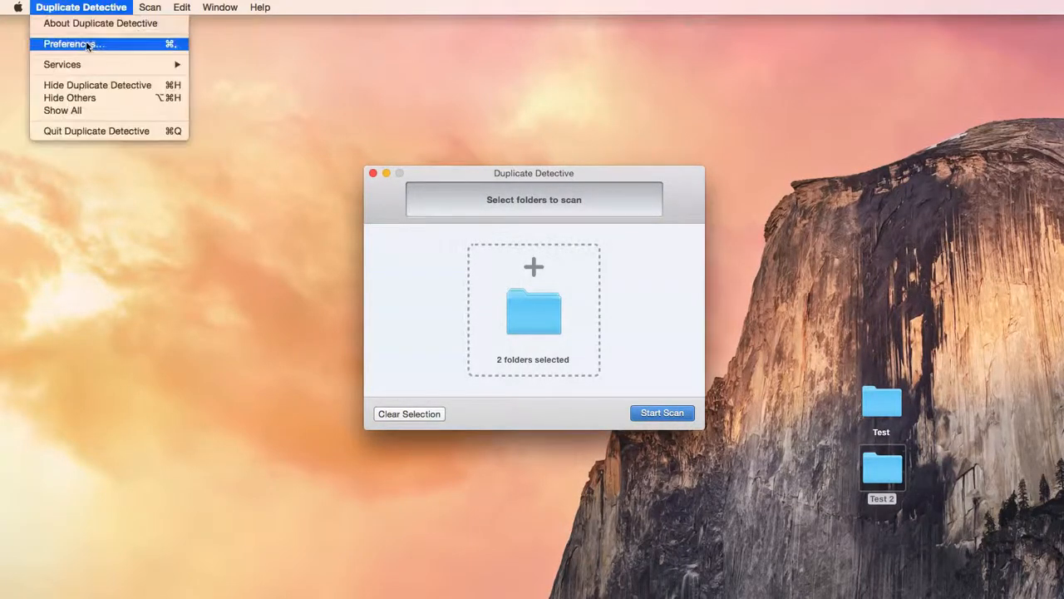
- Open Duplicate Detective preferences and expand Tidy Up's Pictures source details
left_click(70, 43)
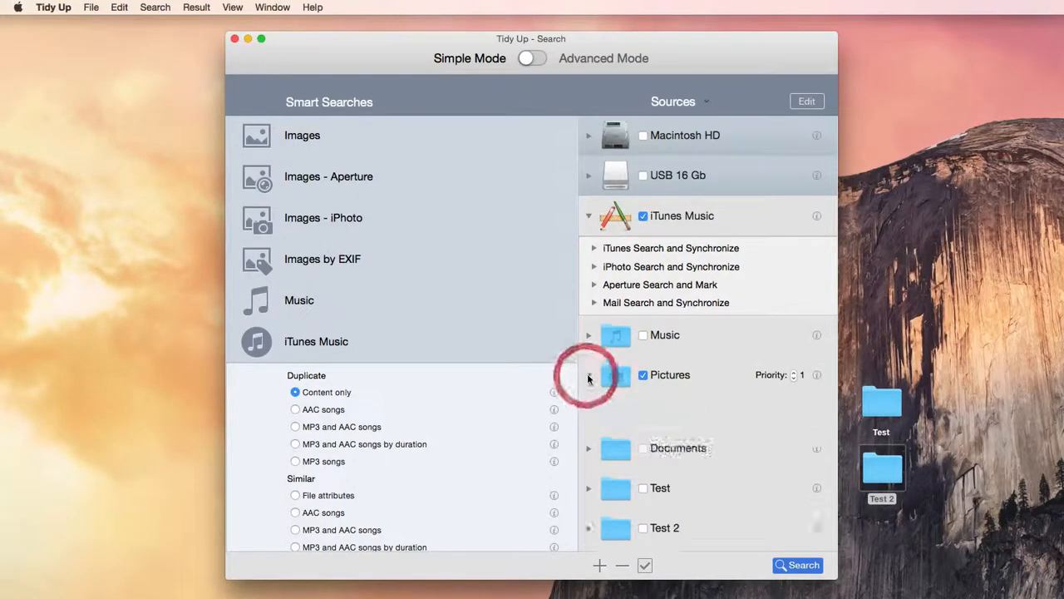
left_click(589, 375)
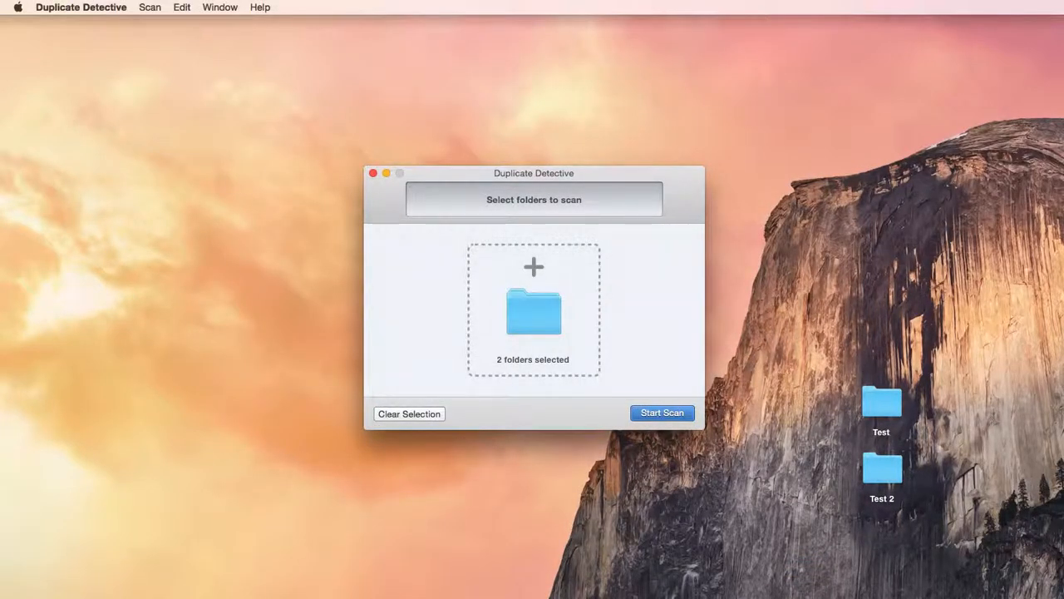
mouse_move(290, 408)
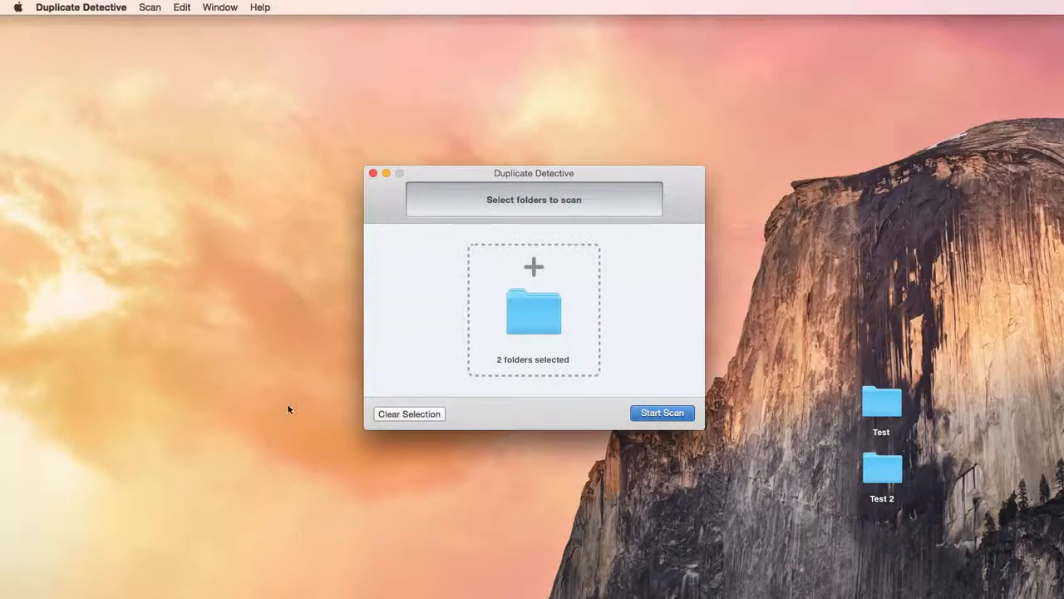
mouse_move(162, 265)
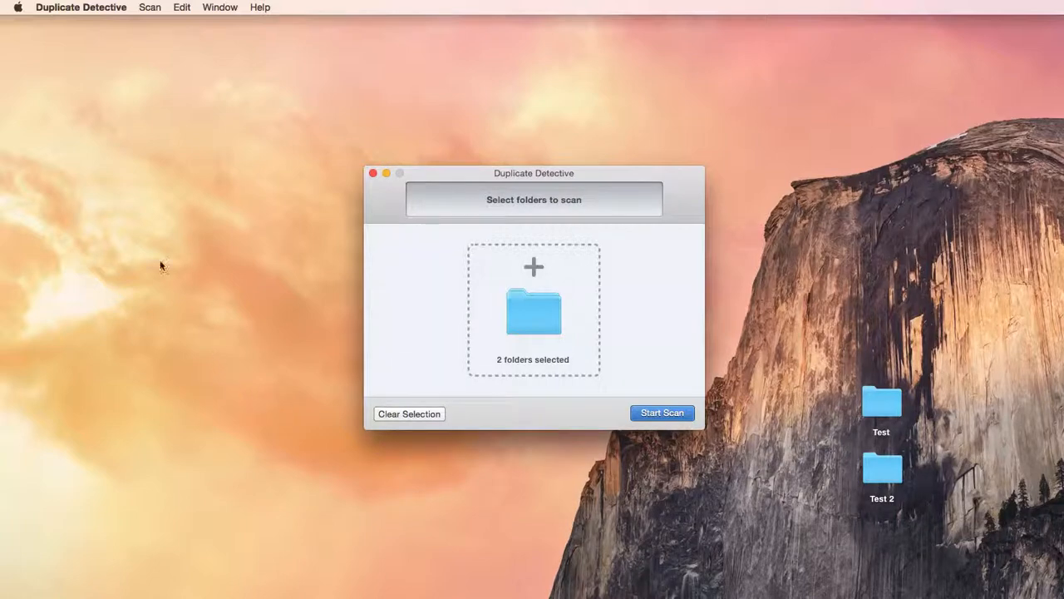
mouse_move(63, 47)
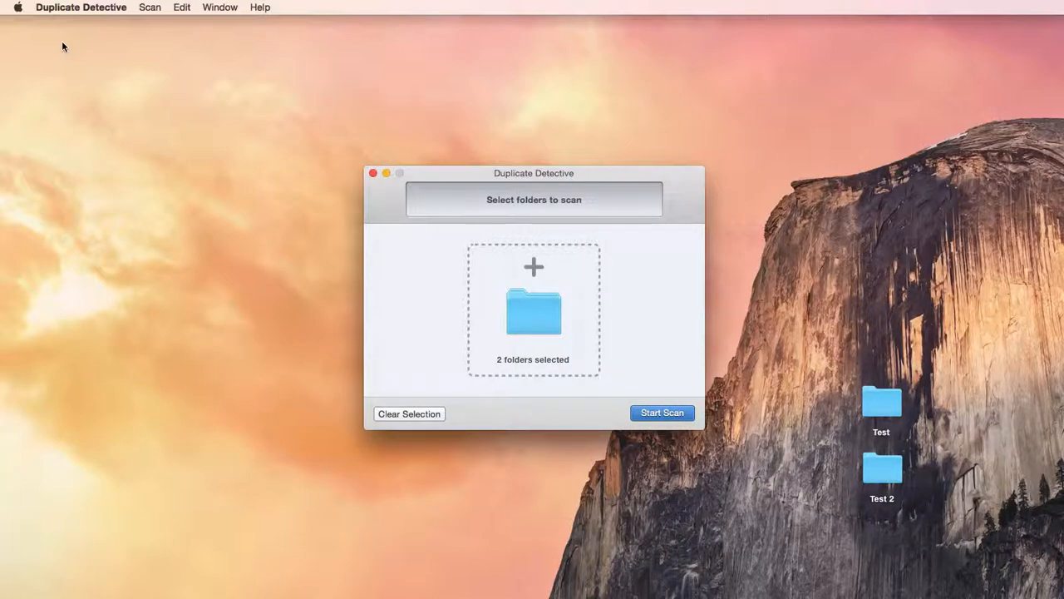
mouse_move(75, 60)
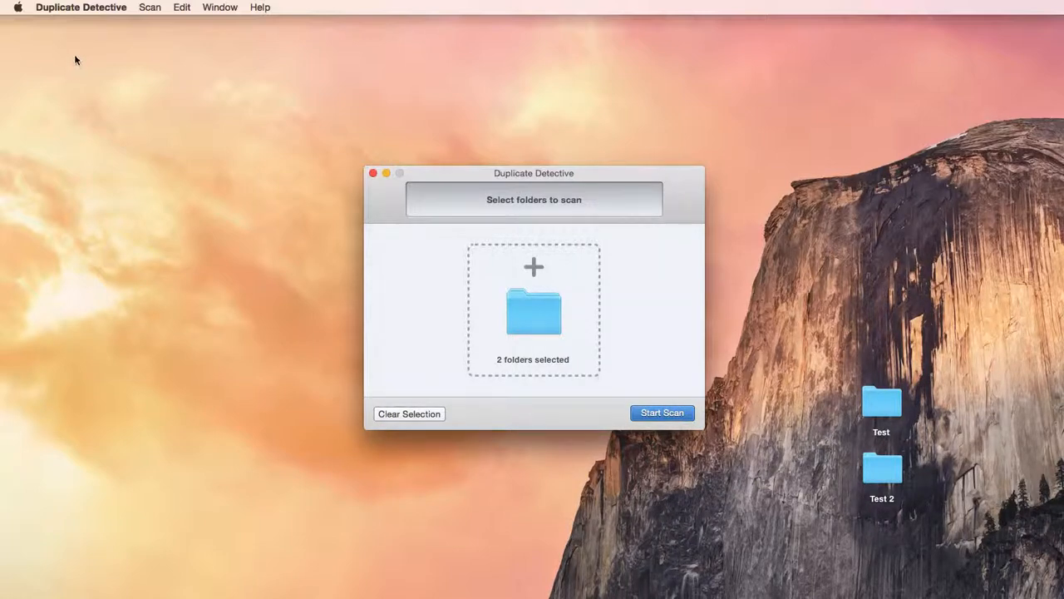
- Set Duplicate Detective's minimum file size to scan to 10 MB in Preferences
left_click(80, 7)
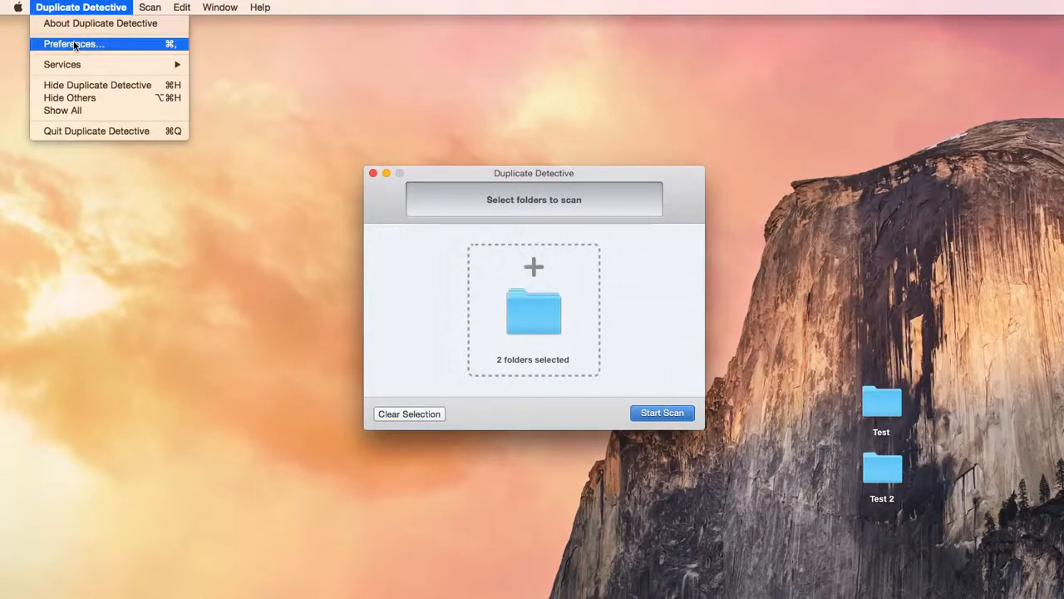
left_click(73, 44)
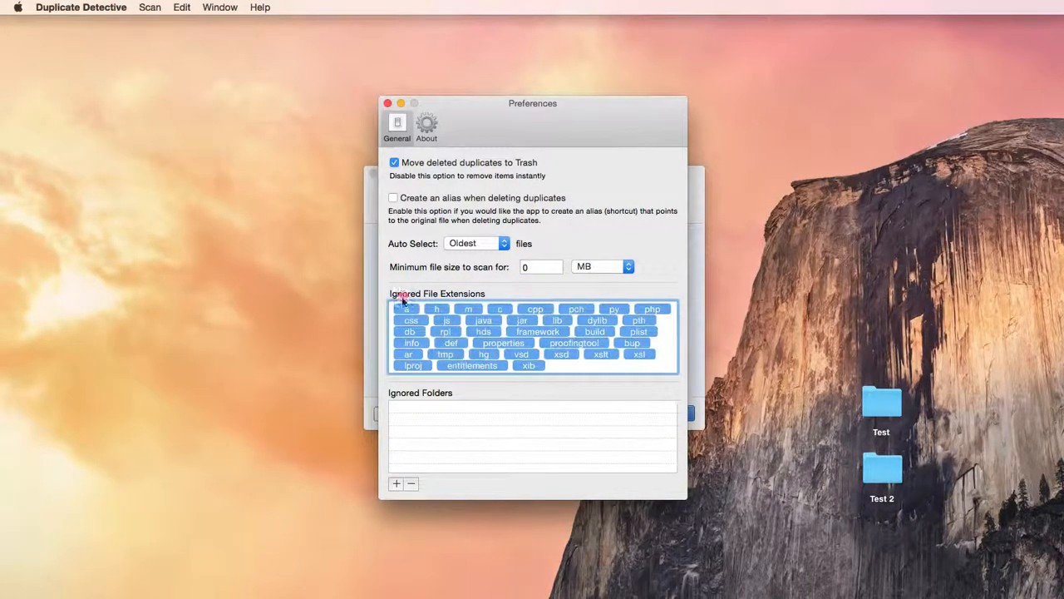
type("10")
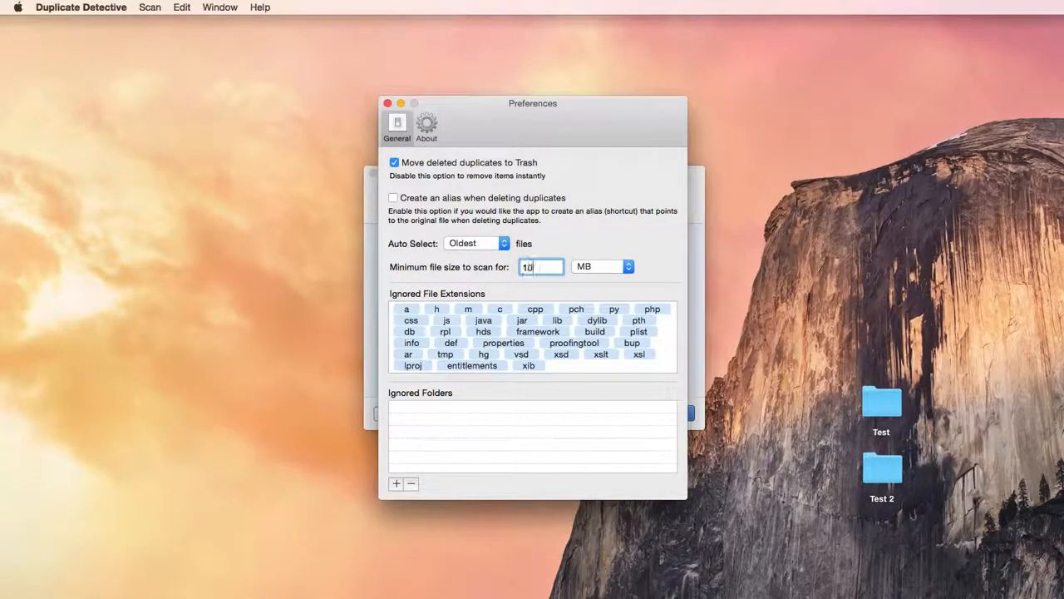
left_click(387, 103)
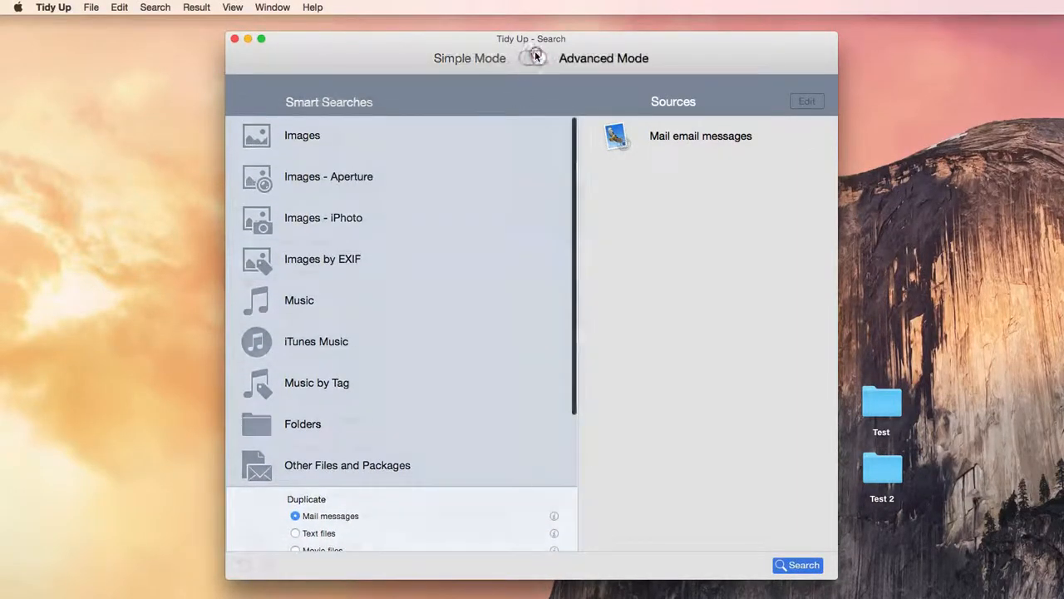
- Quit Tidy Up to get back to the Finder desktop
left_click(532, 58)
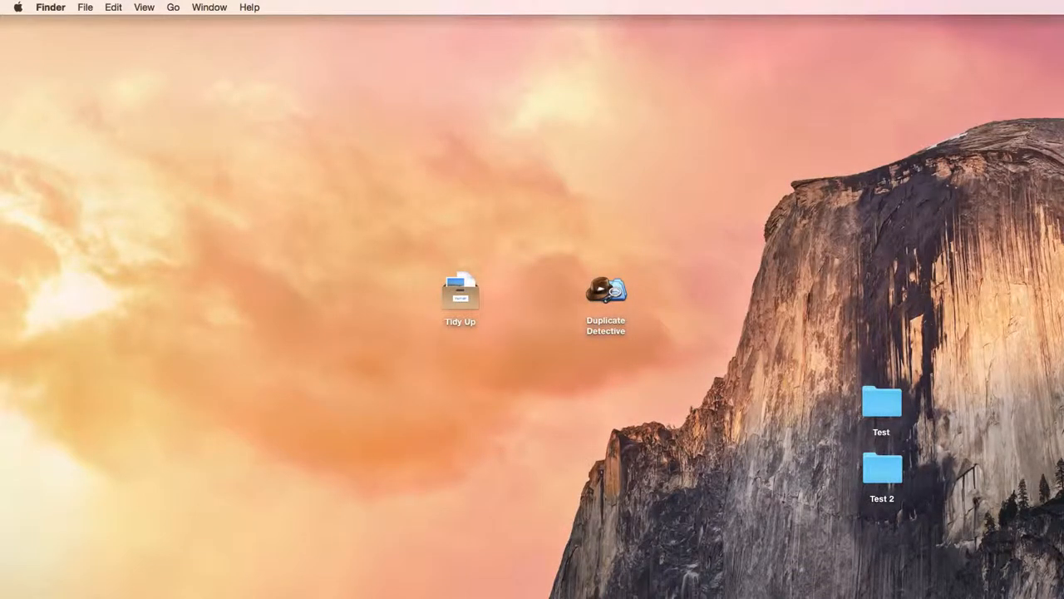
- Double-click the Tidy Up desktop icon to relaunch it
double_click(460, 291)
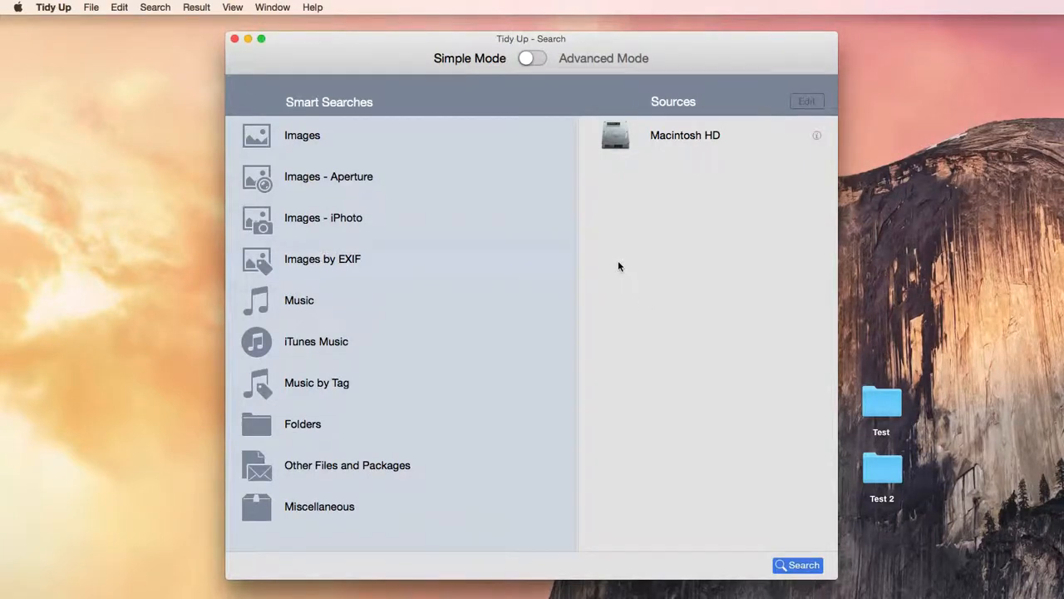
mouse_move(655, 179)
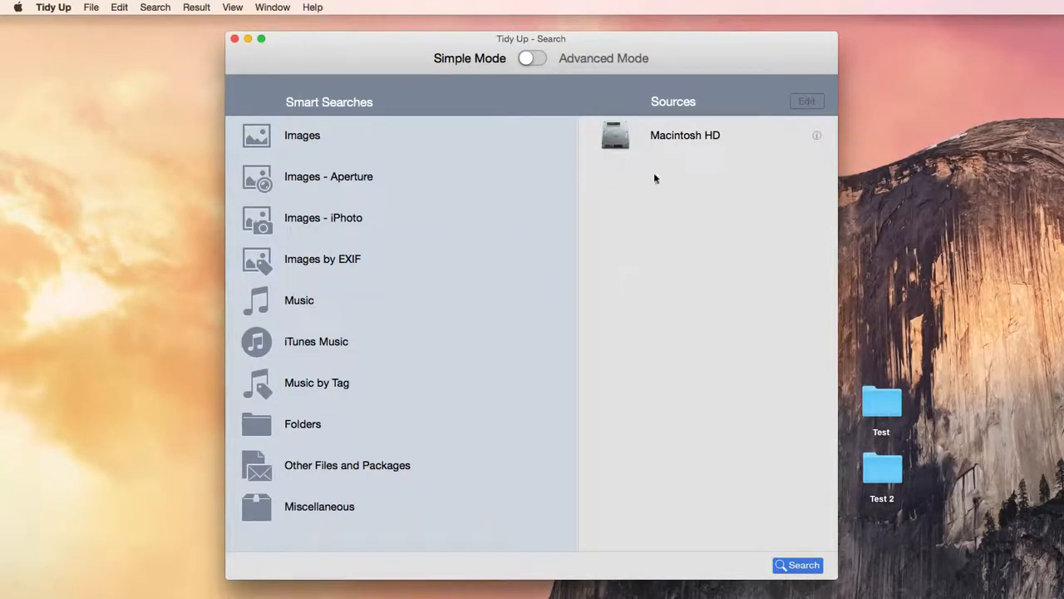
mouse_move(817, 137)
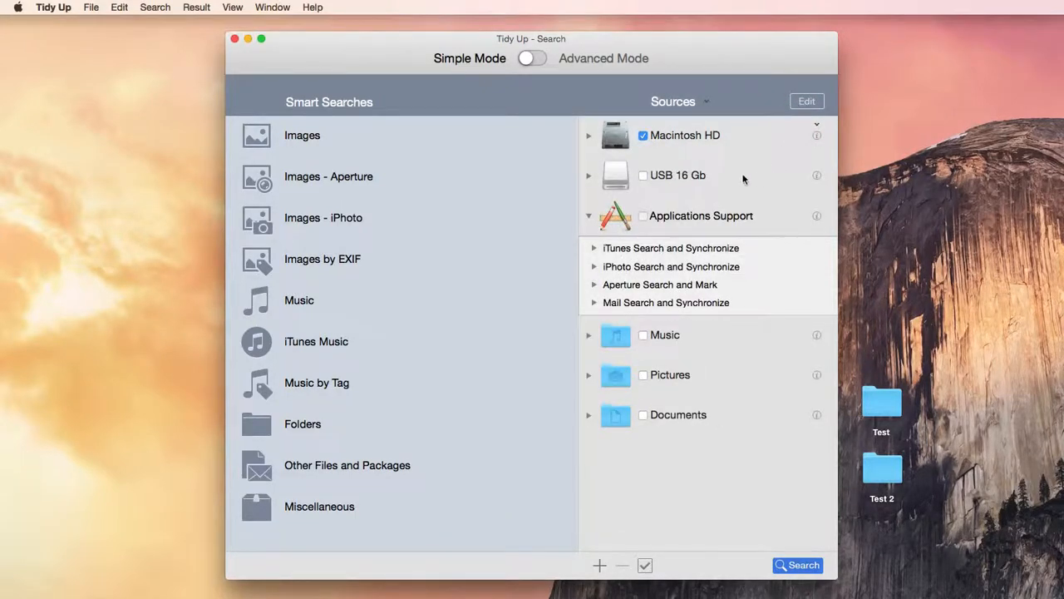
left_click(532, 58)
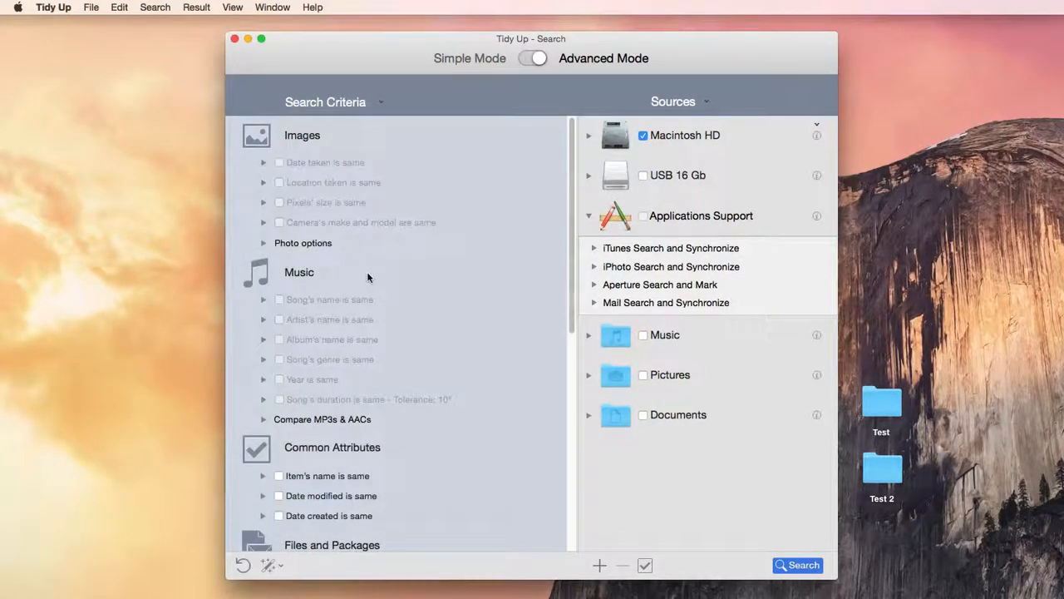
scroll("down", 3)
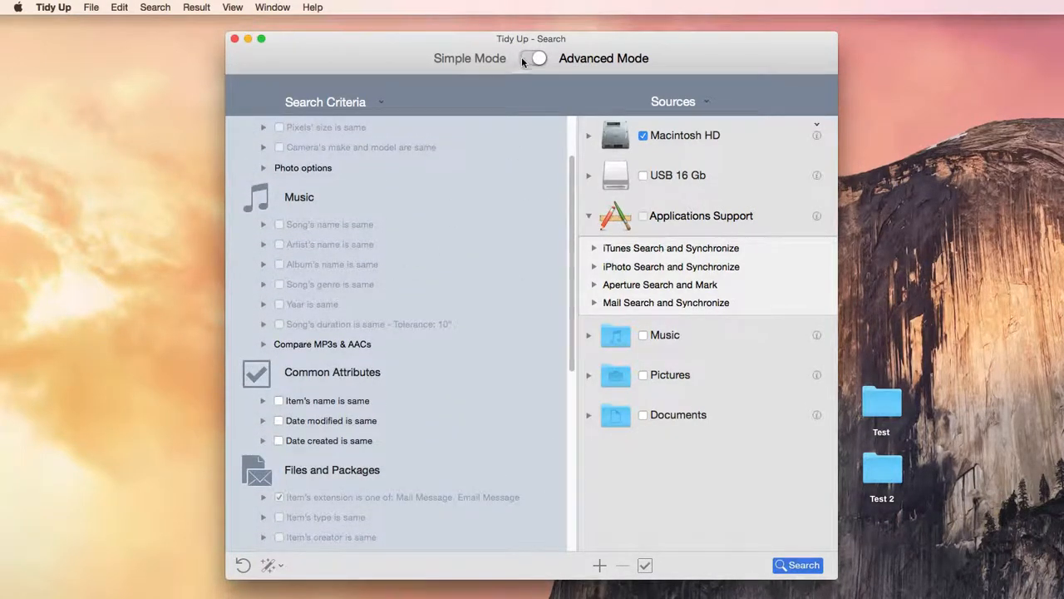
left_click(533, 58)
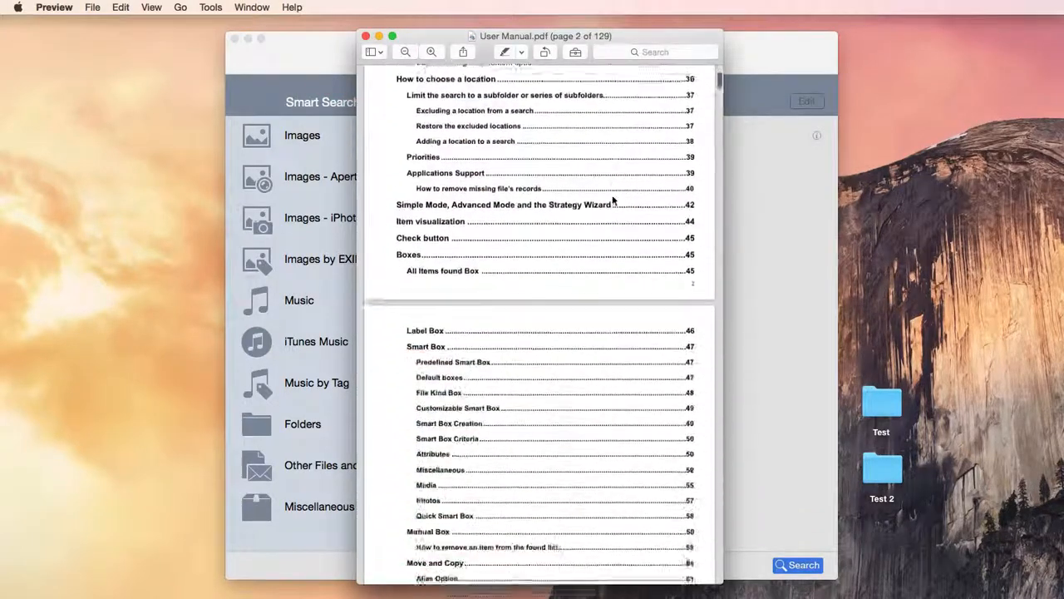
scroll("down", 3)
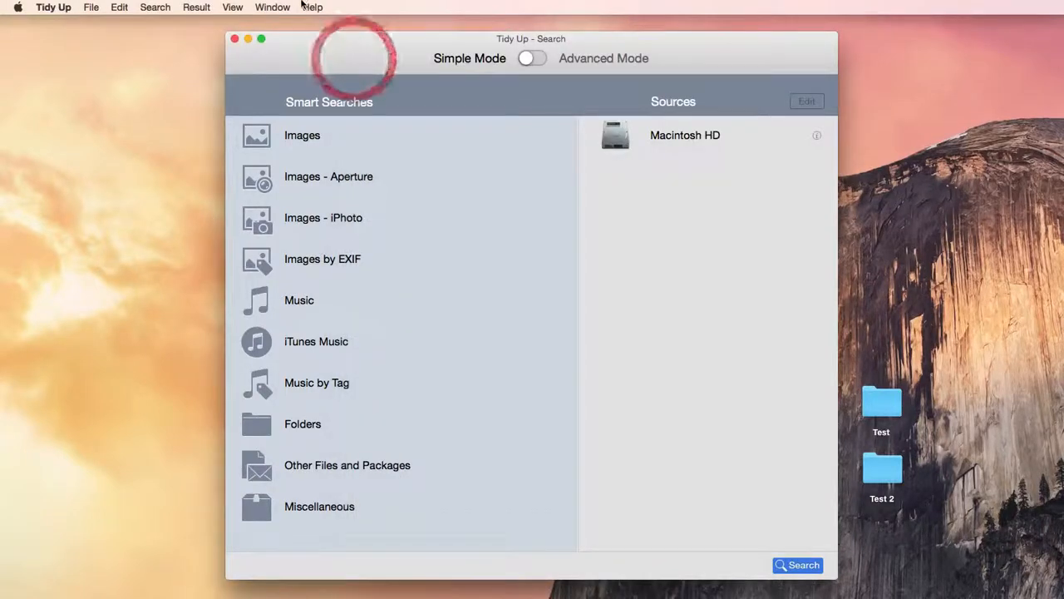
left_click(312, 6)
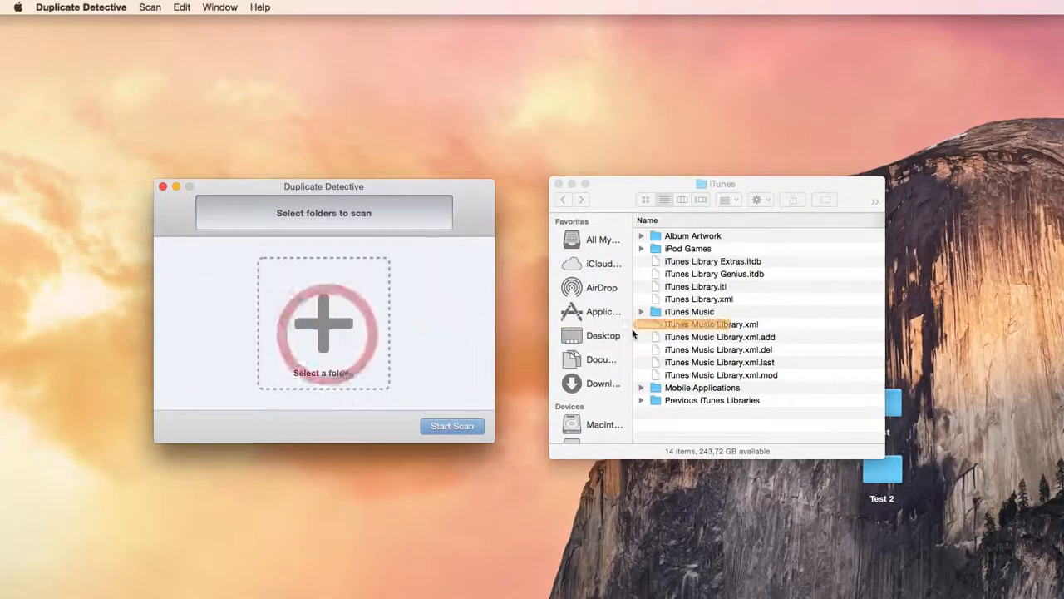
- Drop the iTunes Music folder onto Duplicate Detective's 'Select a folder' area
left_click_drag(690, 311, 322, 324)
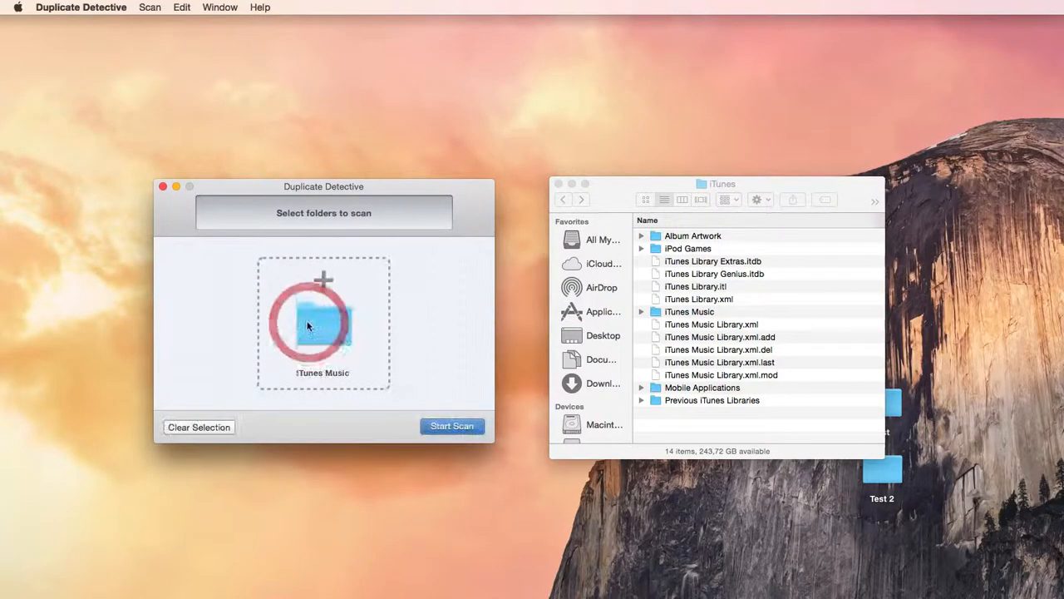
mouse_move(482, 476)
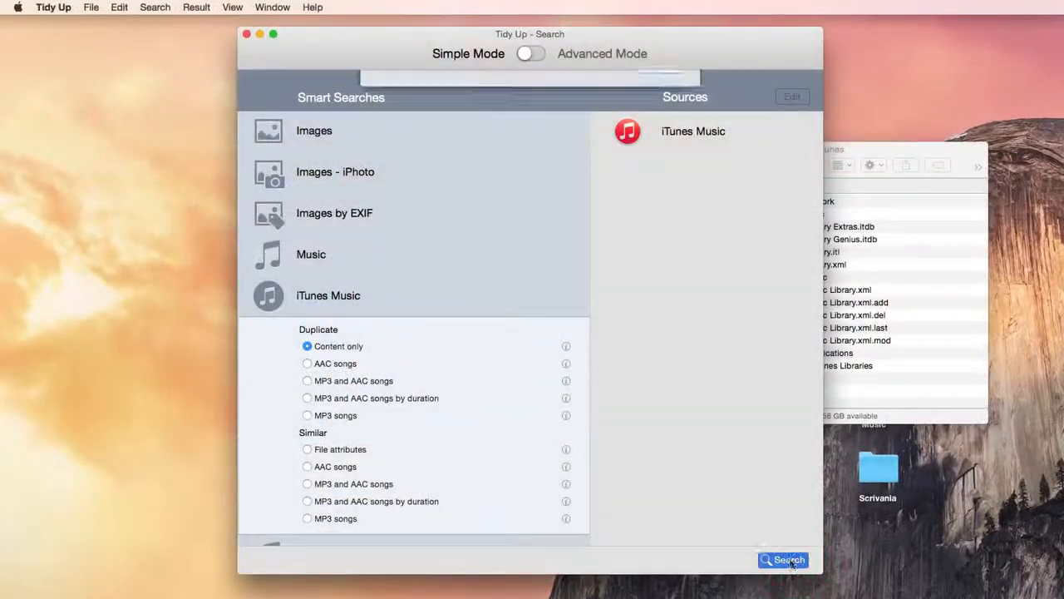
- Run the iTunes Music content-only search, yielding 16 duplicate songs
left_click(783, 560)
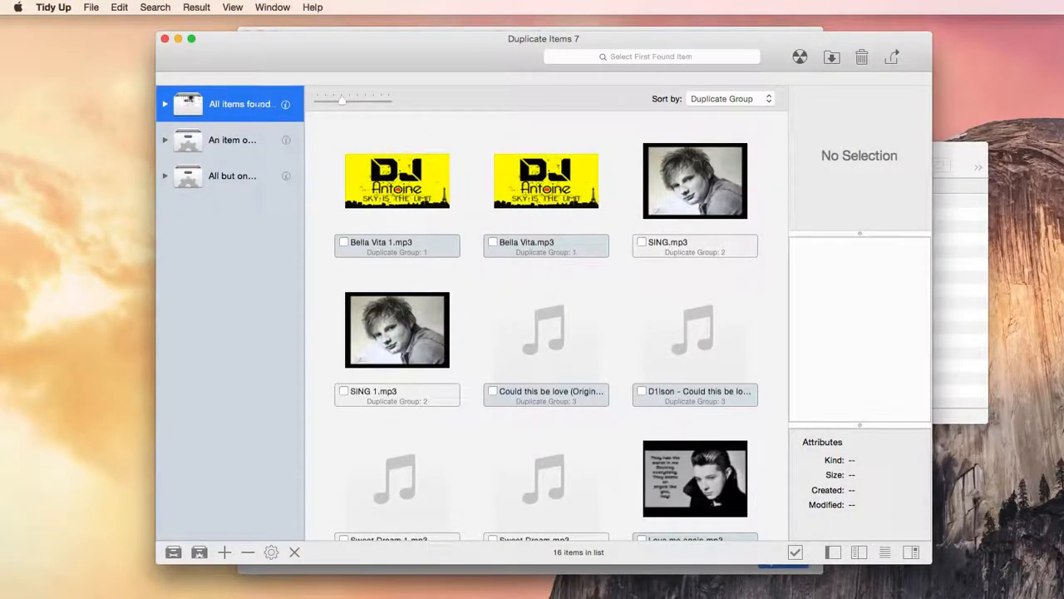
left_click(164, 103)
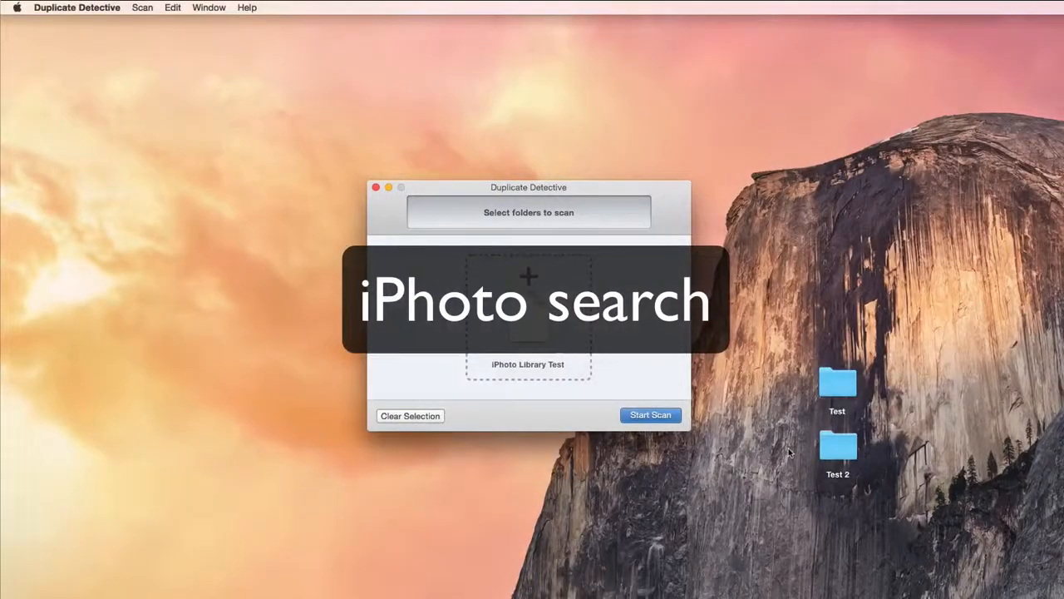
- Run the Images - iPhoto content-only search, finding 148 duplicates
left_click(650, 414)
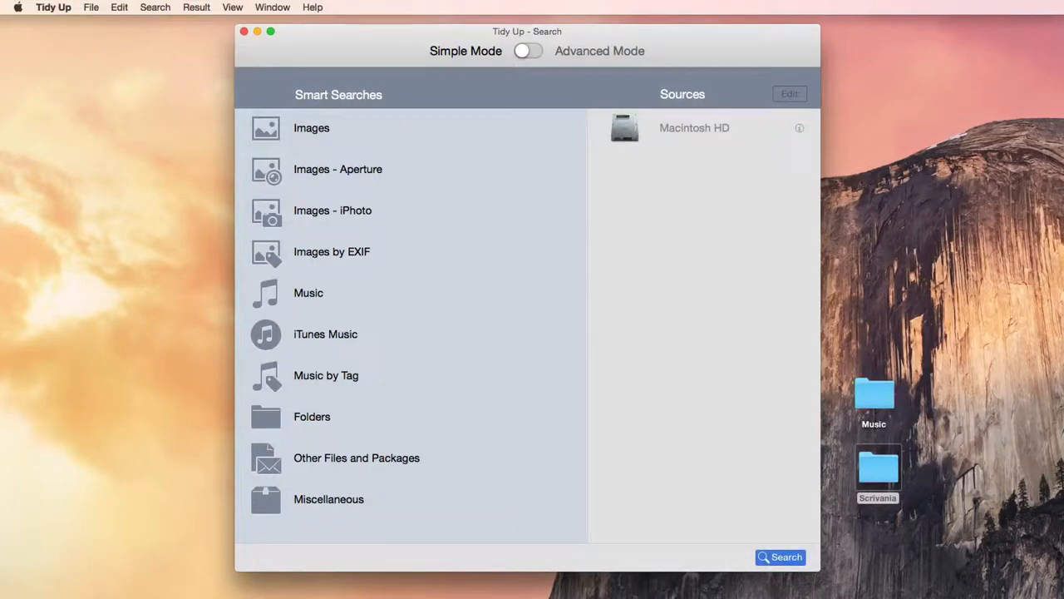
left_click(333, 210)
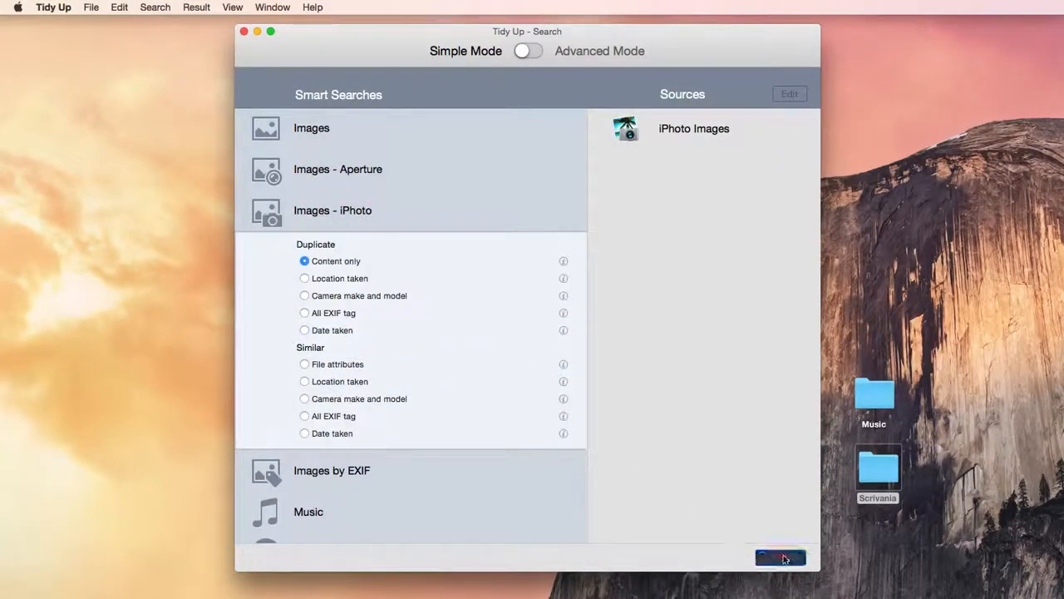
left_click(780, 556)
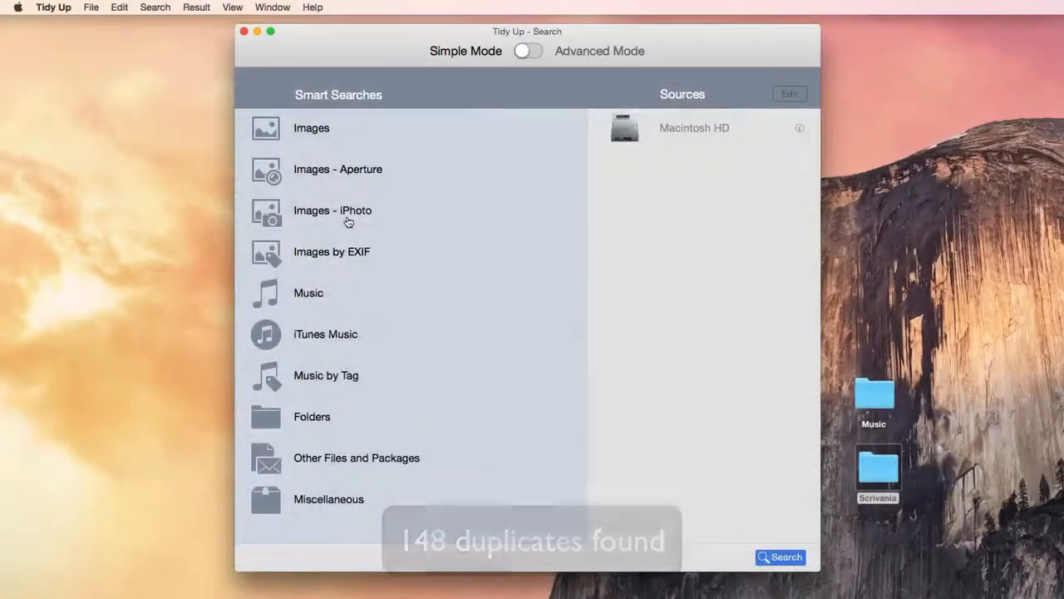
left_click(333, 210)
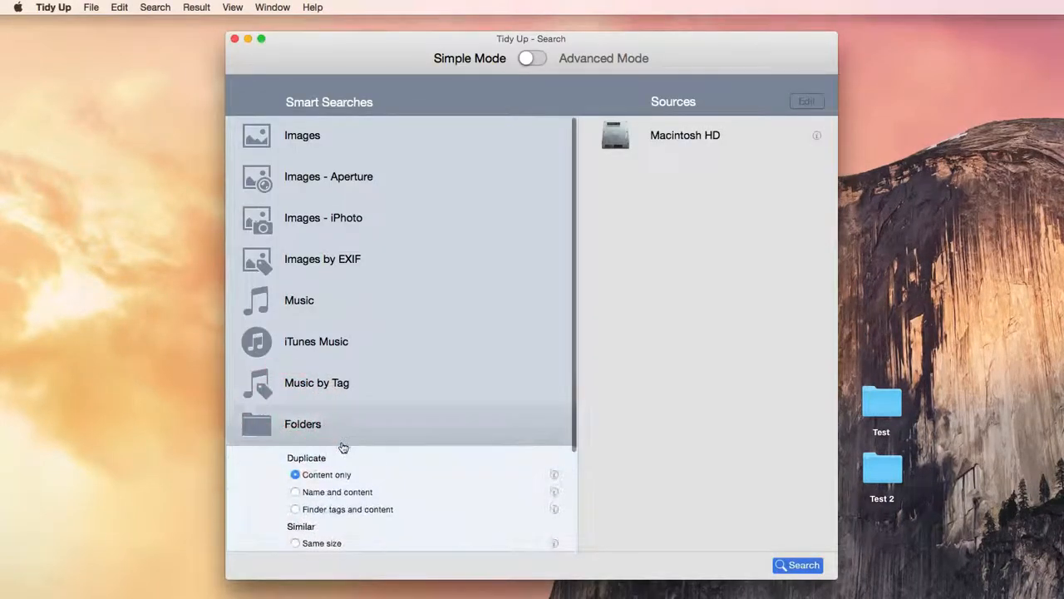
- Scroll the Tidy Up sidebar down from Smart Searches to Folders
scroll("down", 3)
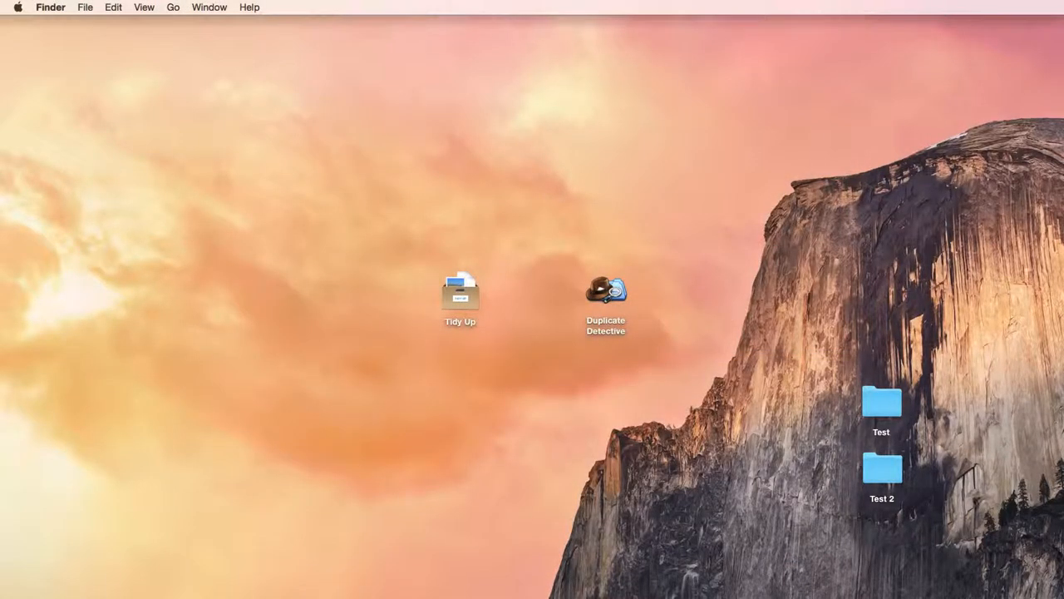
- Launch Duplicate Detective, auto-mark its 113 duplicates (93.57 MB), and show its app menu
double_click(606, 290)
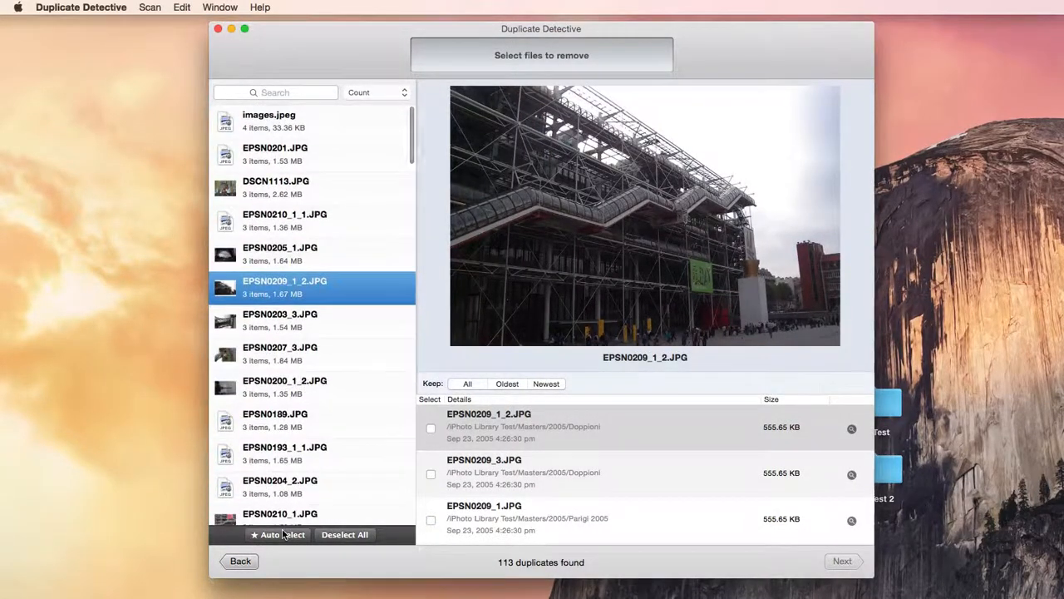
left_click(277, 534)
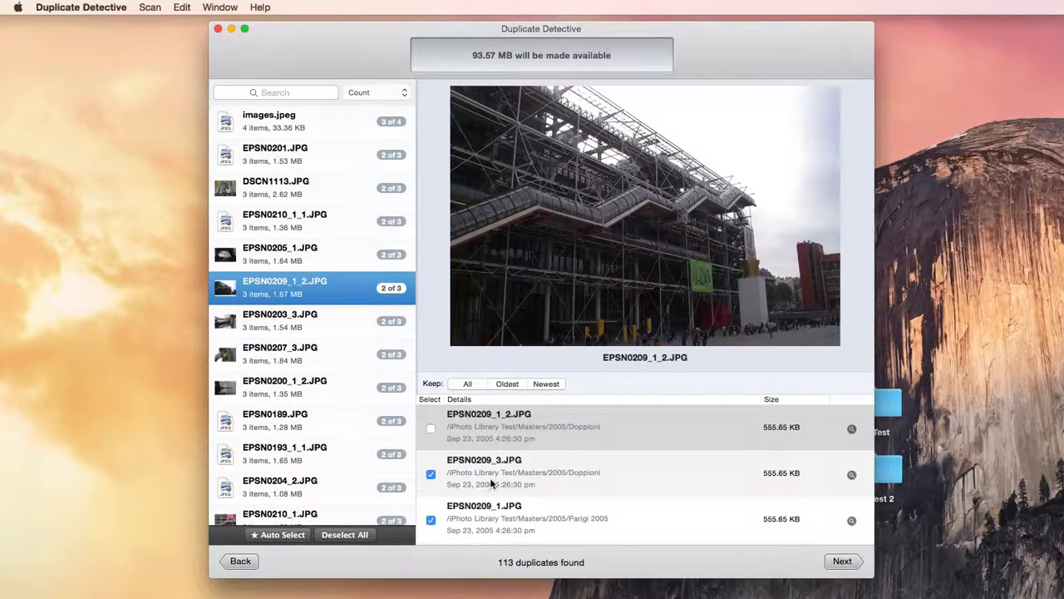
left_click(81, 6)
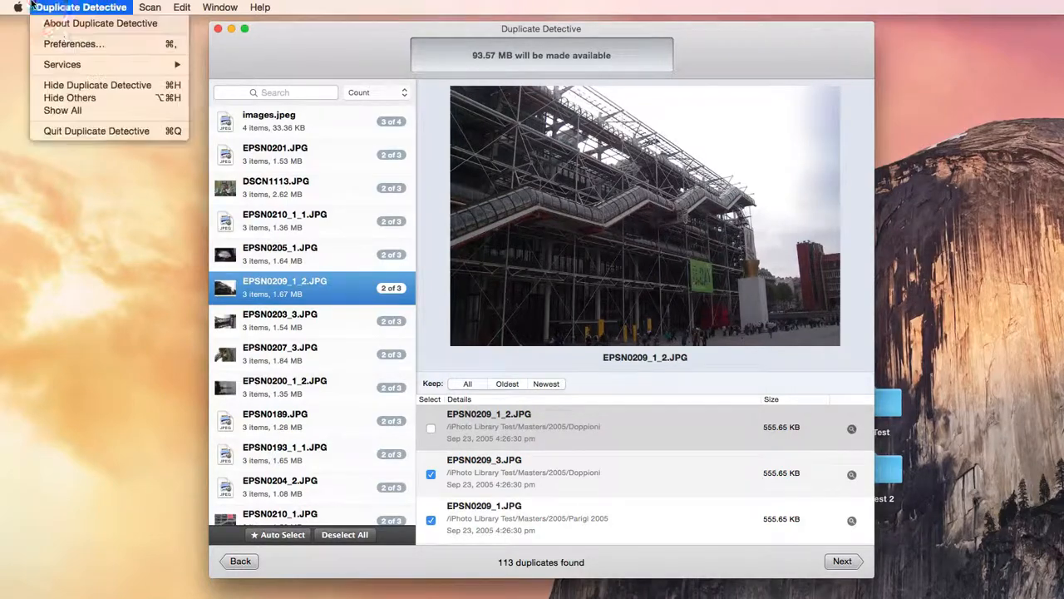
- Review Duplicate Detective's General preferences, close them, and proceed with Next to the removal list
left_click(74, 43)
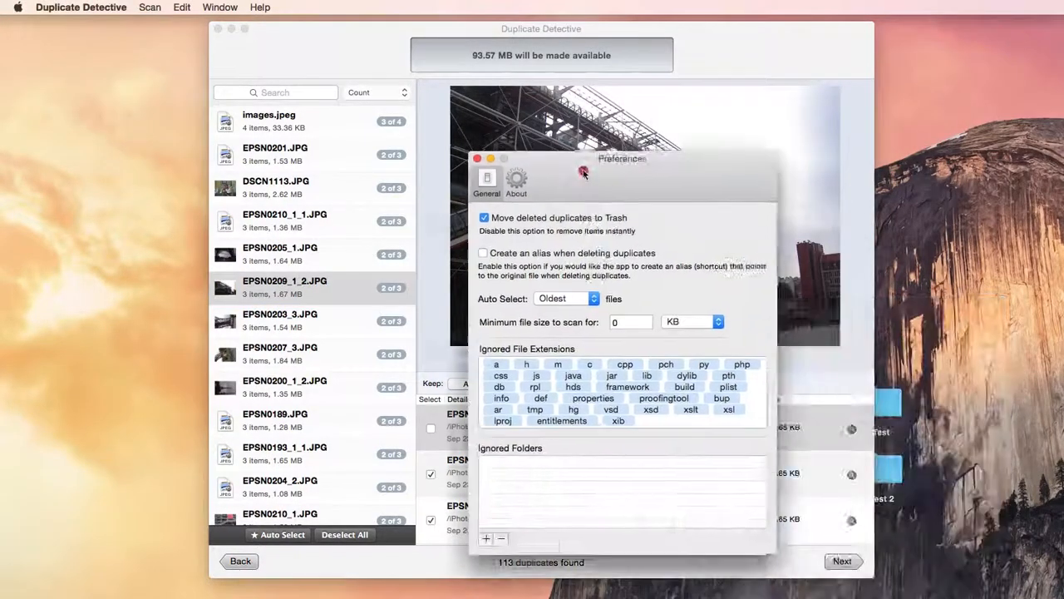
left_click(566, 298)
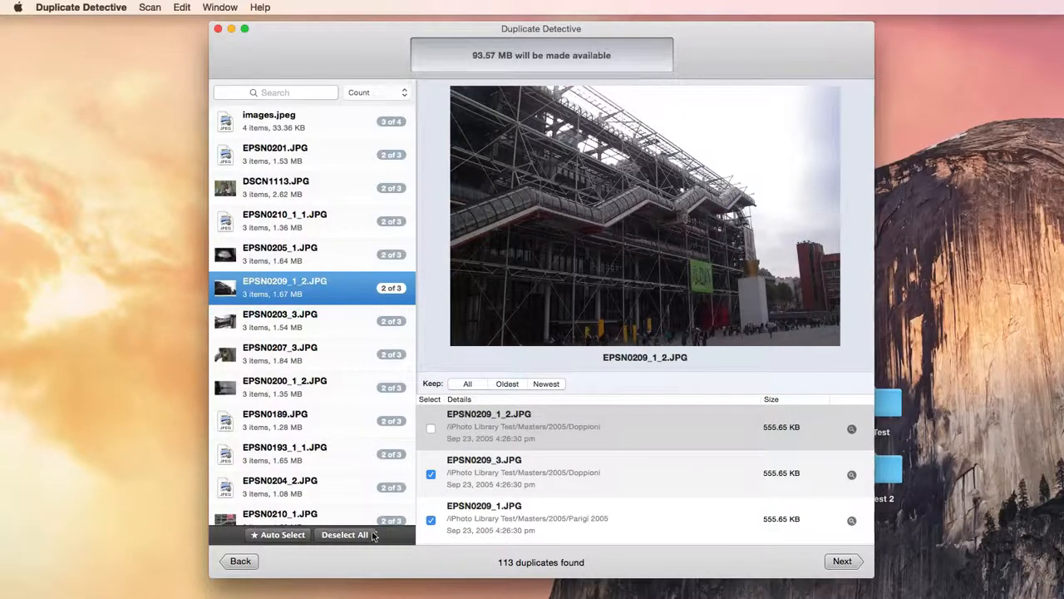
left_click(842, 561)
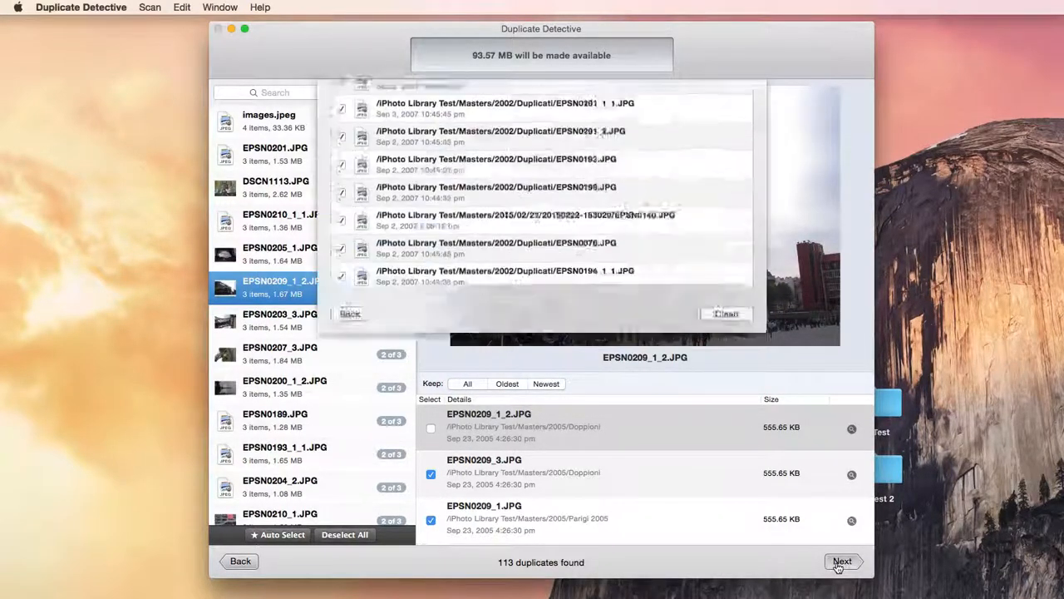
left_click(843, 560)
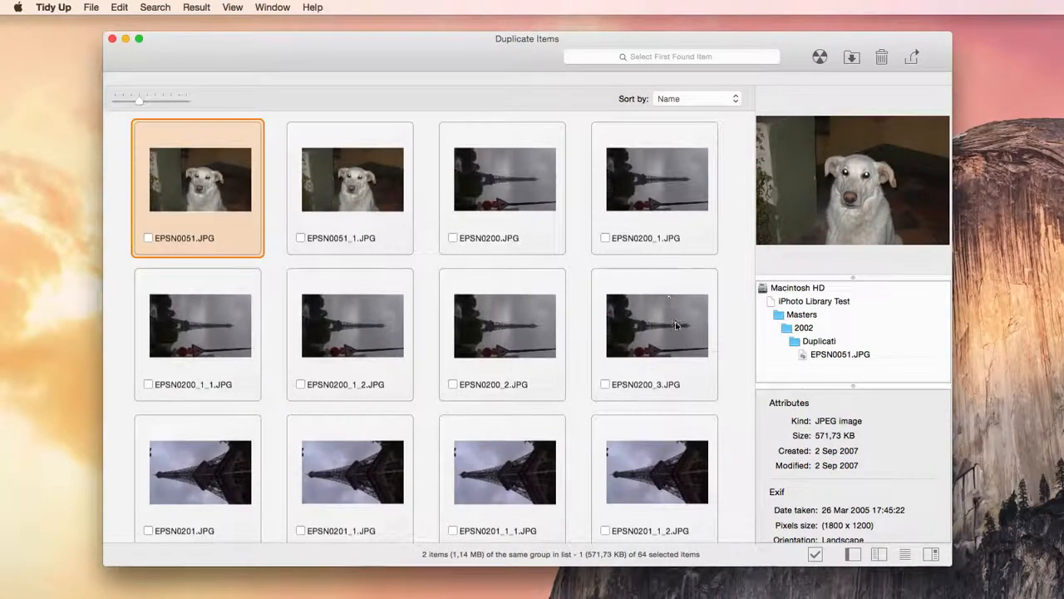
mouse_move(737, 384)
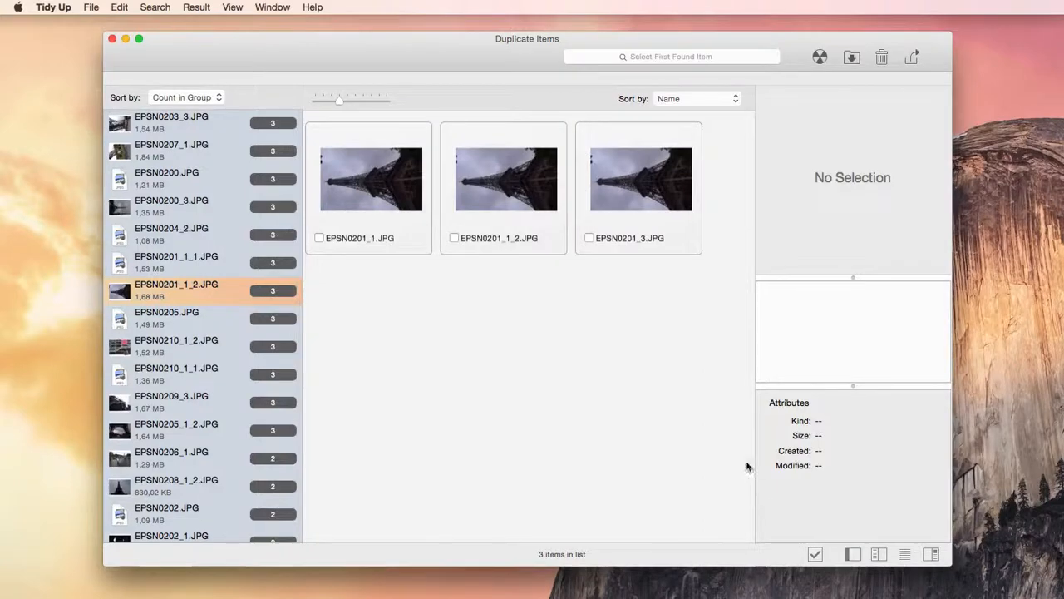
- Toggle the Duplicate Items results between the detailed list and result-box layouts
left_click(905, 553)
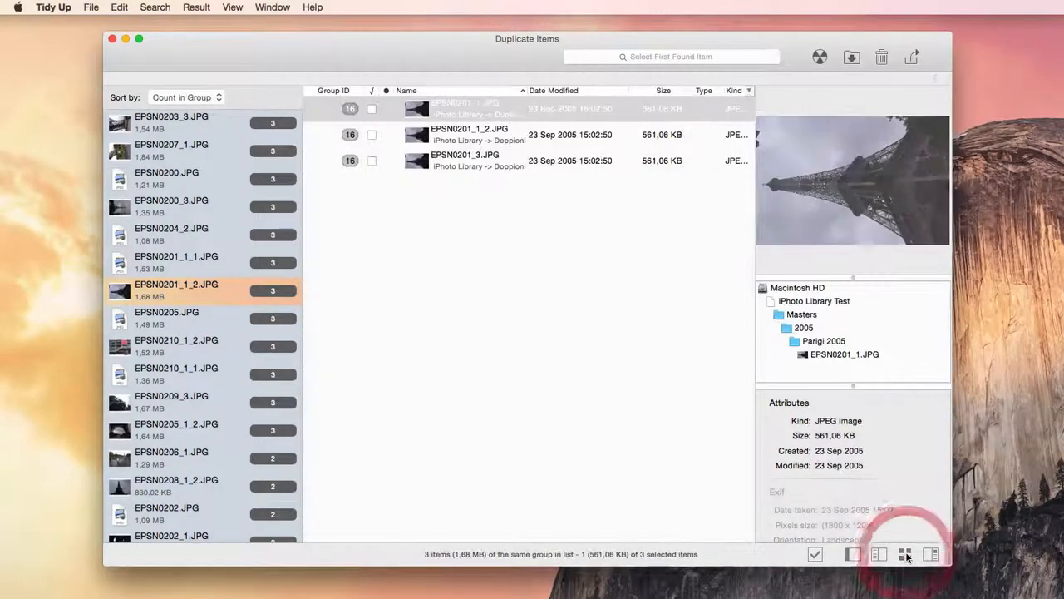
left_click(905, 554)
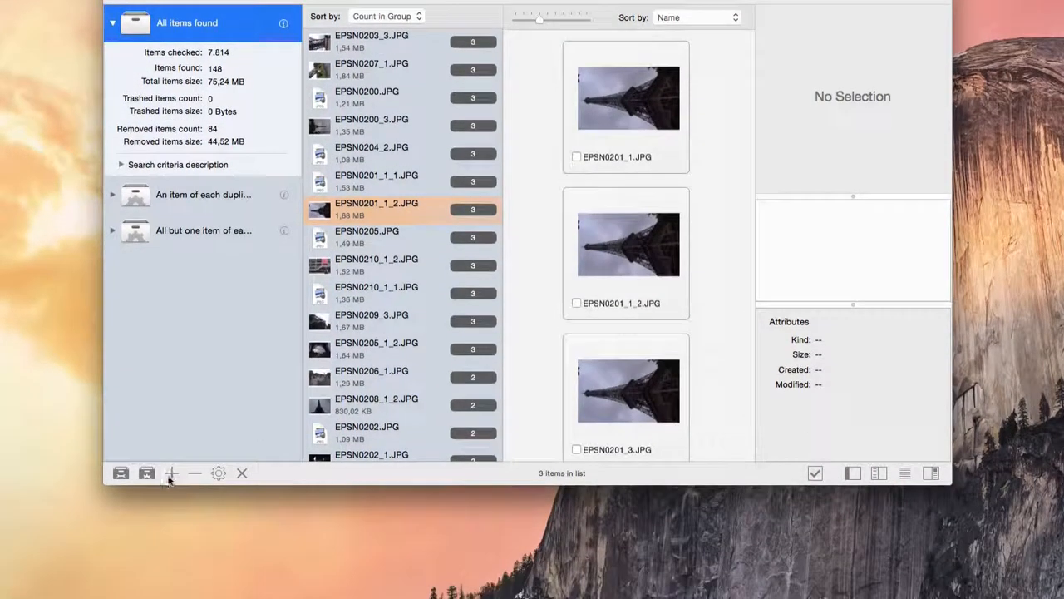
- Add a new smart box, look over its criteria, then close the criteria sheet
left_click(172, 472)
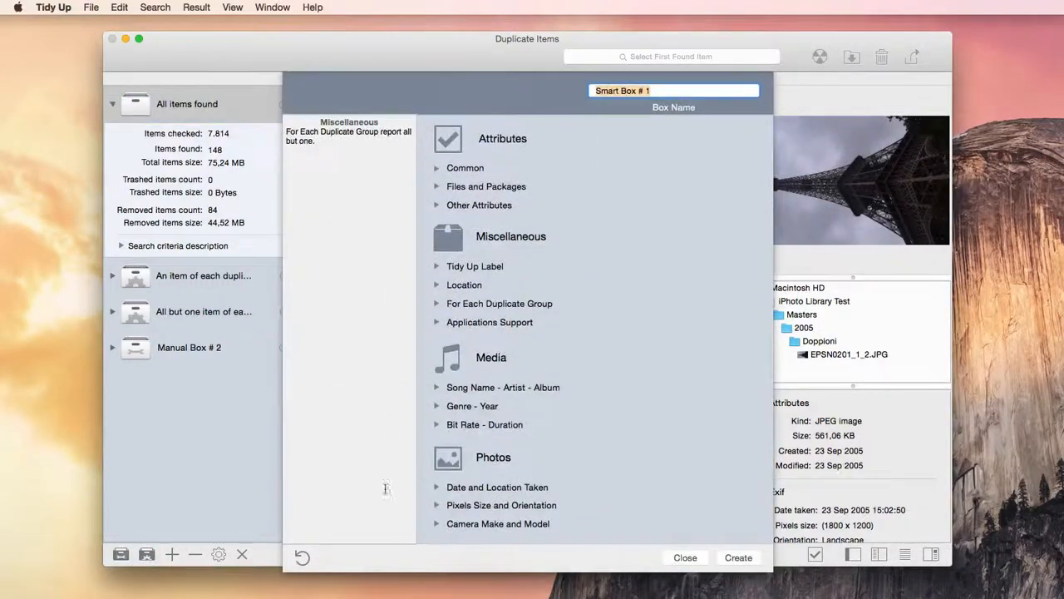
mouse_move(438, 284)
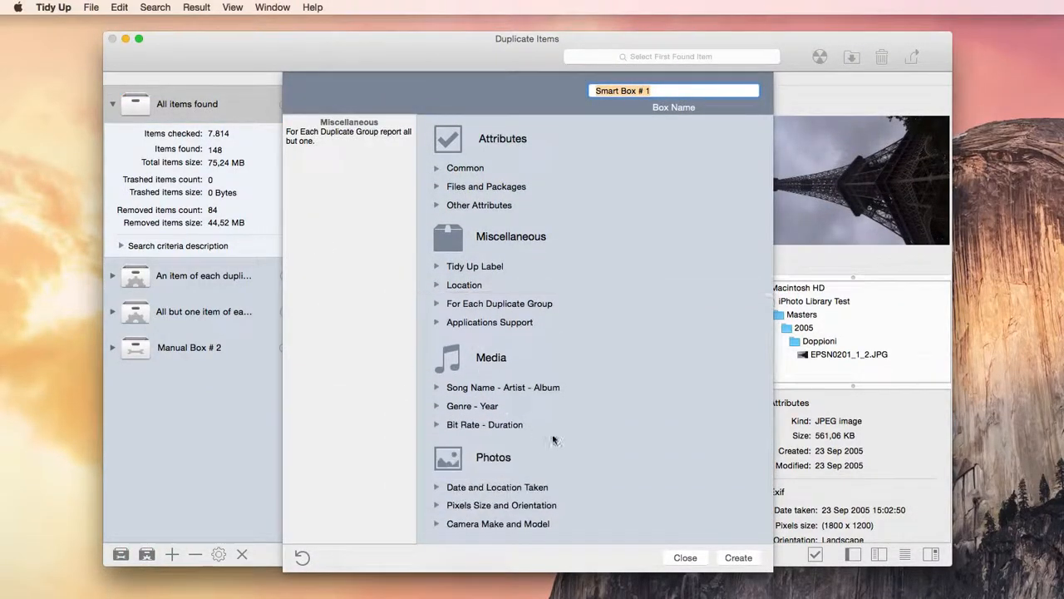
left_click(685, 558)
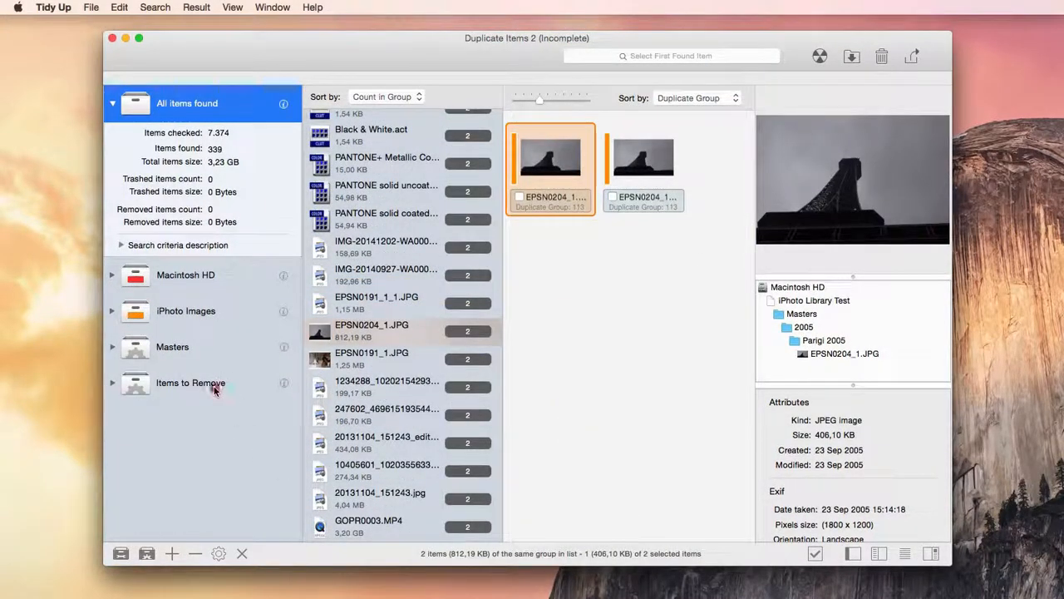
- View the Items to Remove box, then return to All items found
left_click(190, 383)
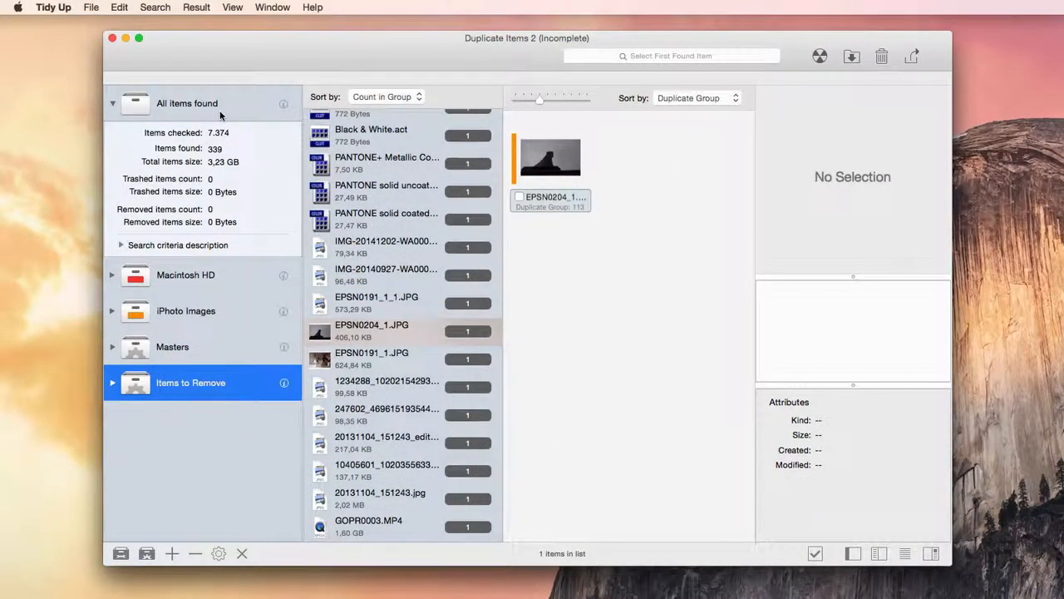
left_click(186, 103)
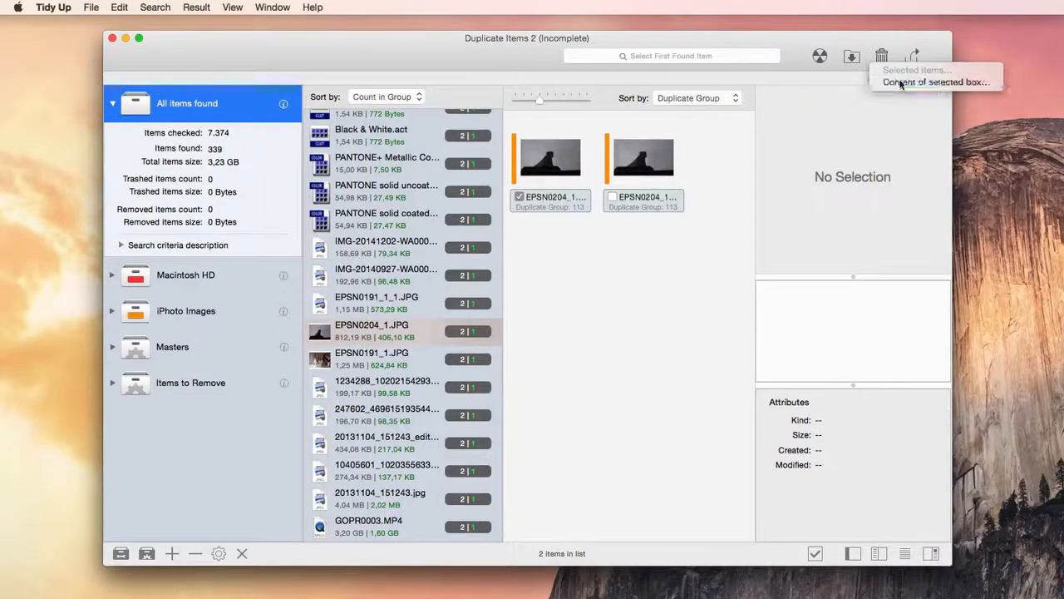
- Review the alias options for trashing the selected box's content, dismiss them, and show the Edit menu
left_click(881, 55)
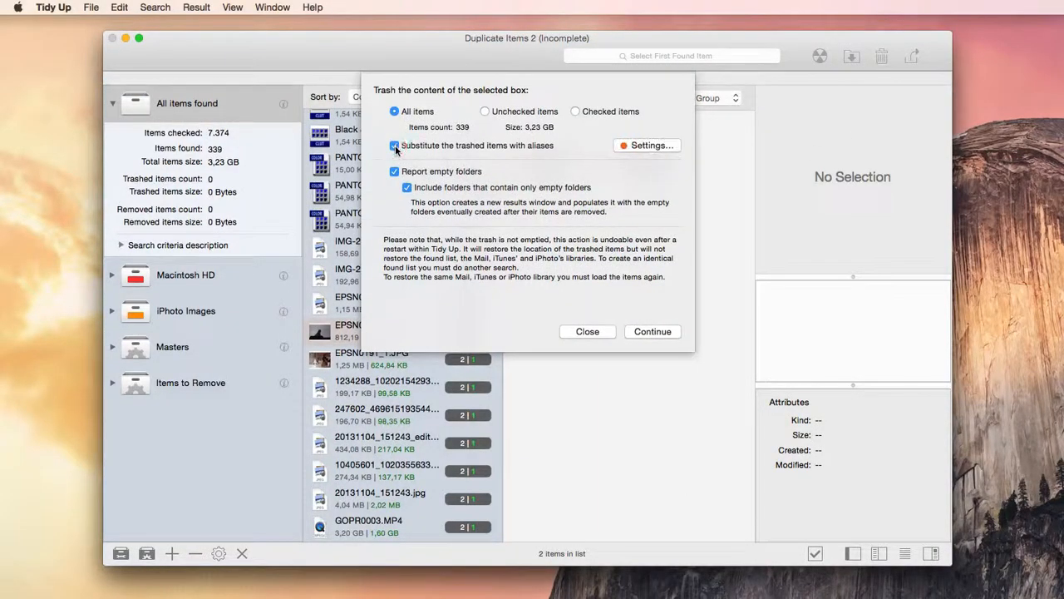
left_click(587, 331)
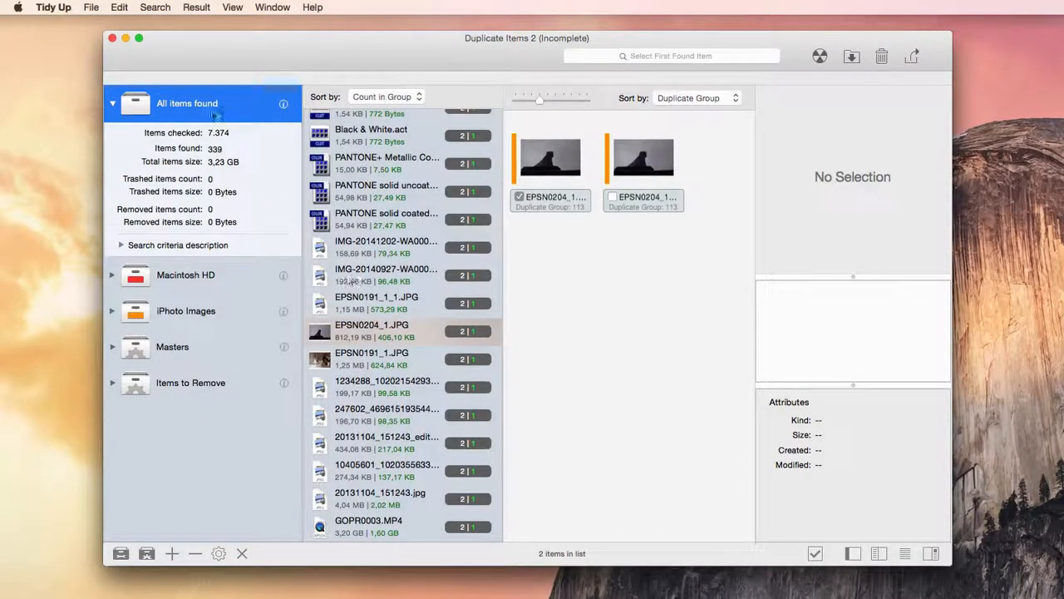
left_click(119, 7)
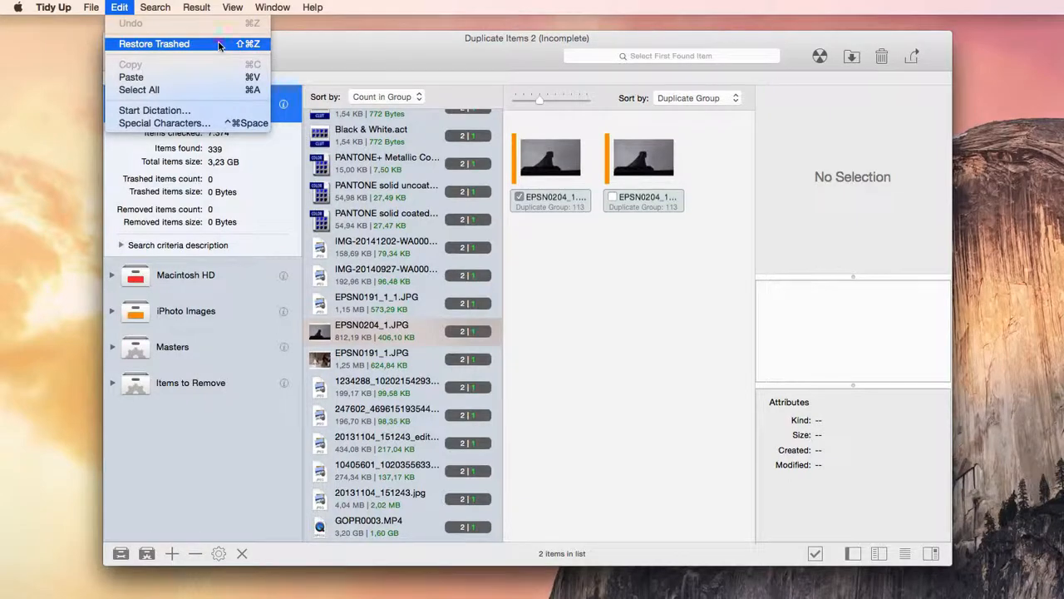
left_click(154, 43)
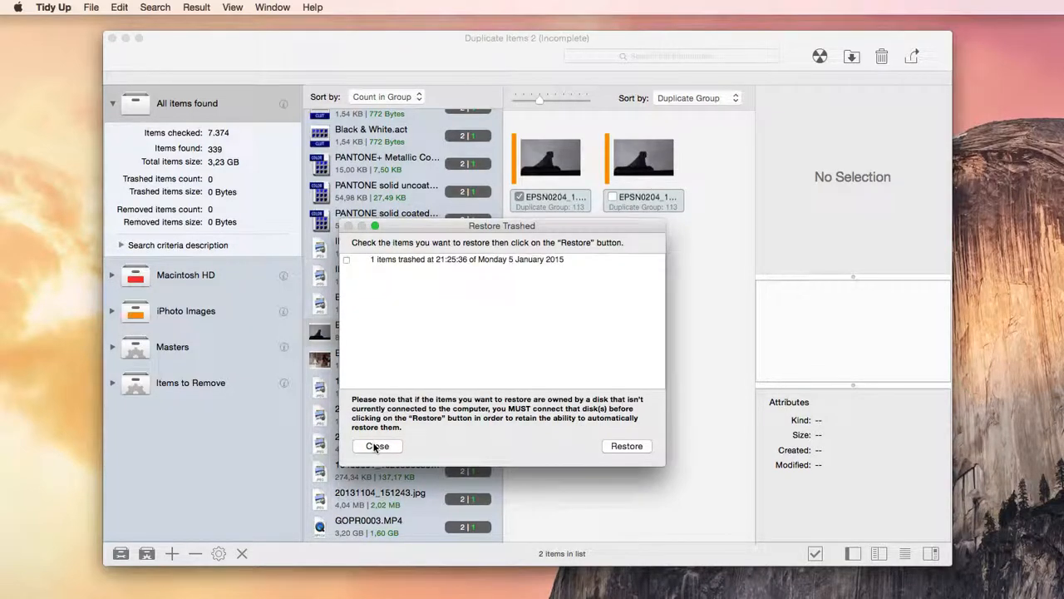
left_click(377, 446)
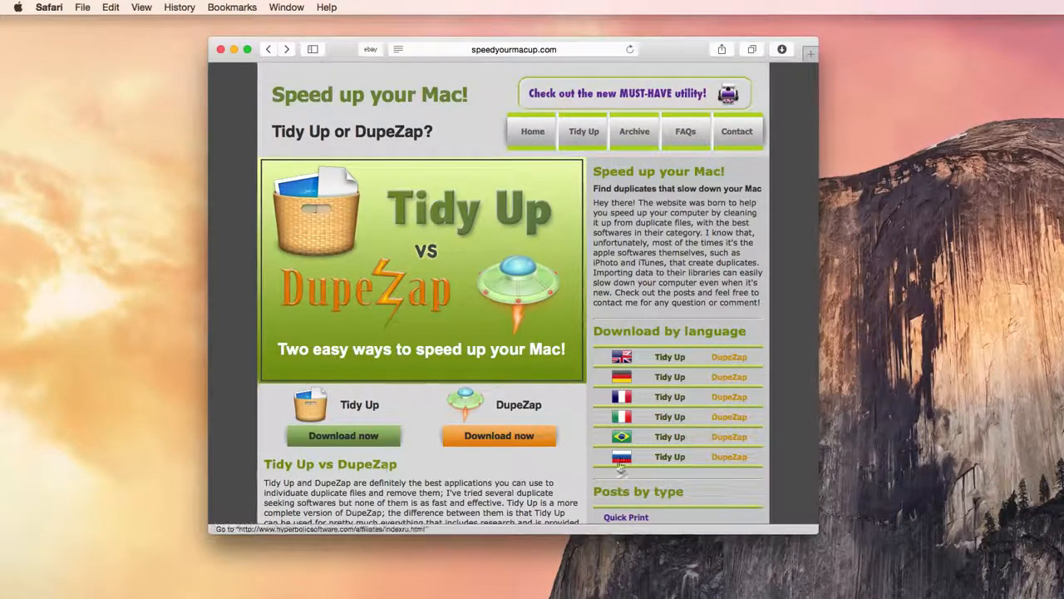
- Open the Remove Duplicates posts on speedyourmacup.com and scroll back to the top banner
scroll("down", 3)
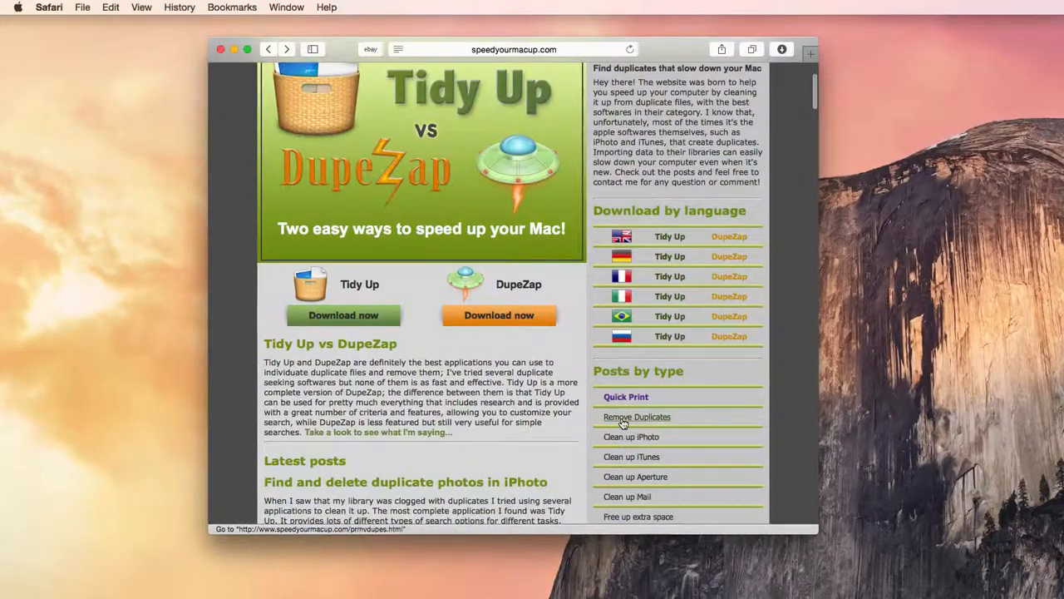
left_click(637, 416)
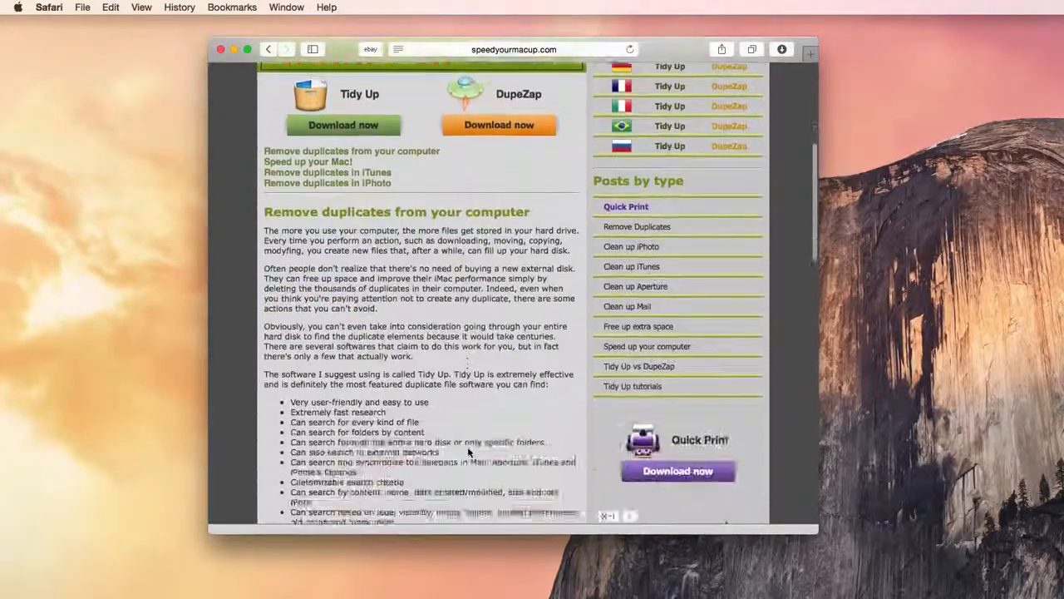
scroll("up", 3)
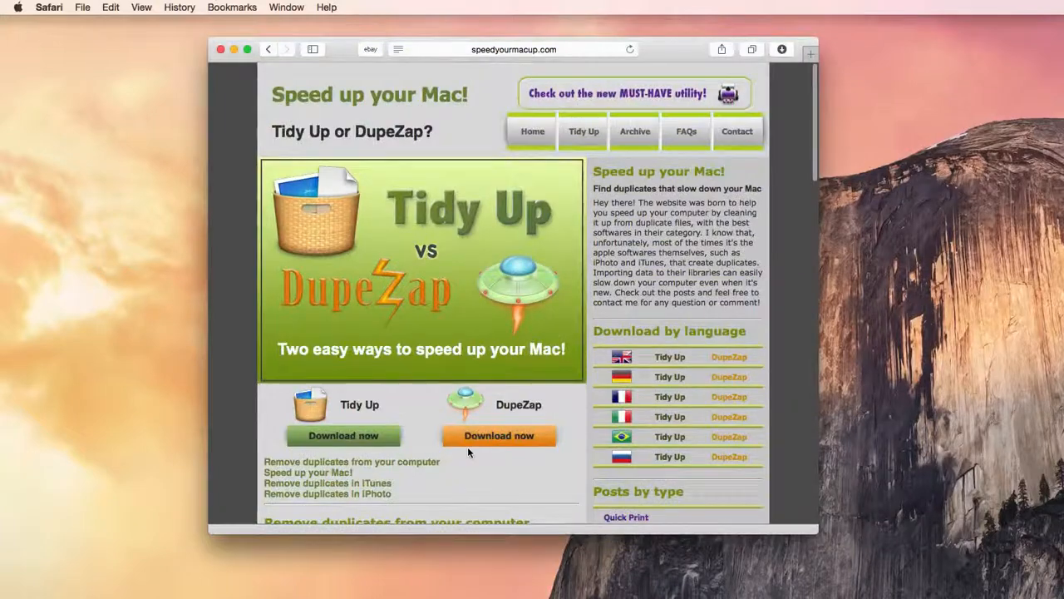